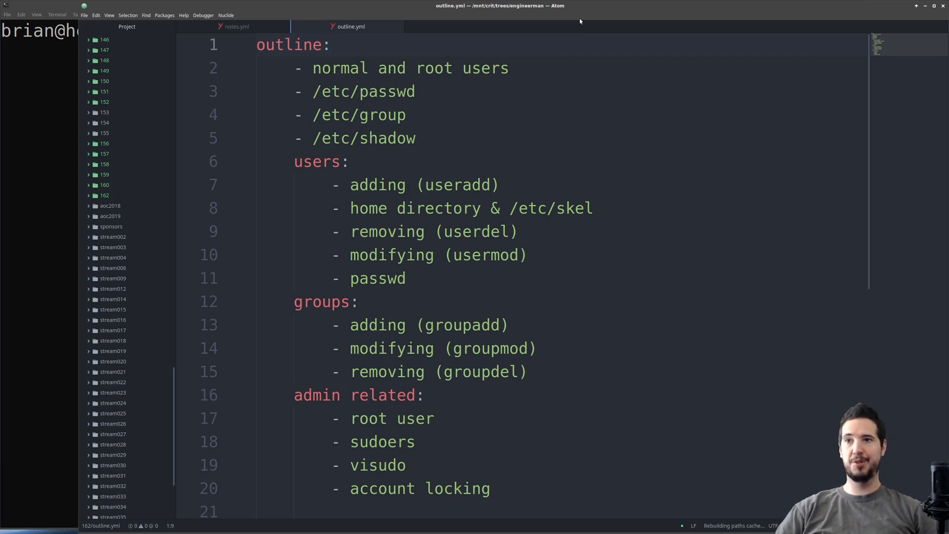
# - Review the users-and-groups topics in outline.yml, then bring the Terminal window forward
pyautogui.click(330, 44)
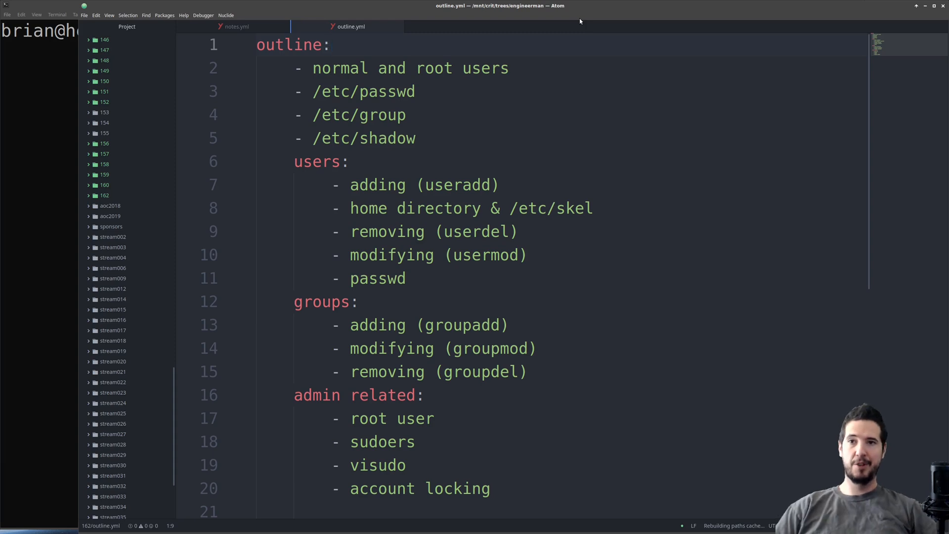
pyautogui.click(330, 44)
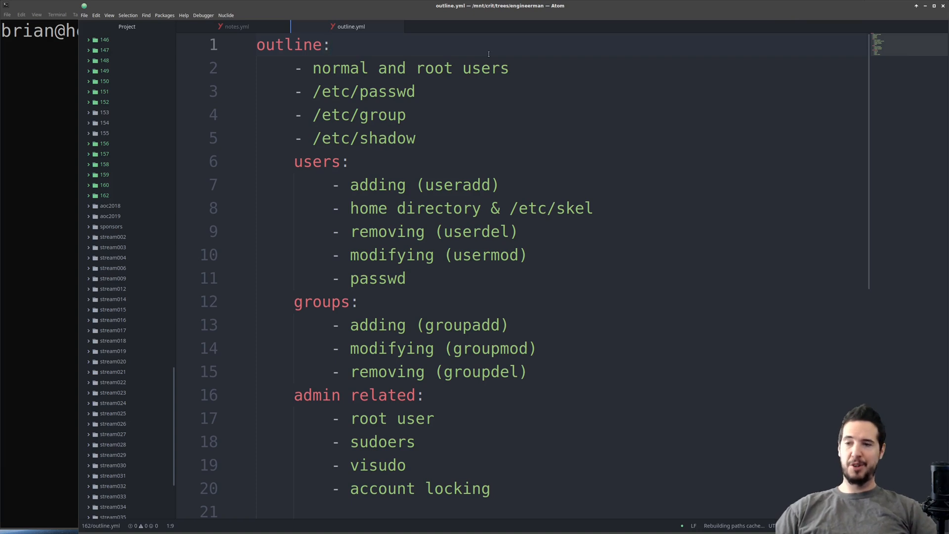
pyautogui.click(330, 44)
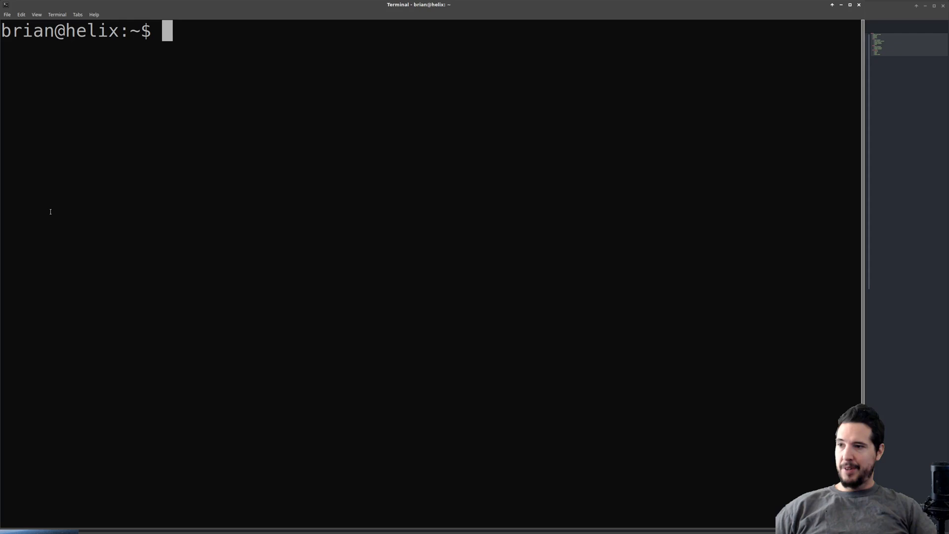
# - Filter /etc/passwd for root and brian, highlighting brian's UID 1000 and home directory
pyautogui.write('cat /etc/pas')
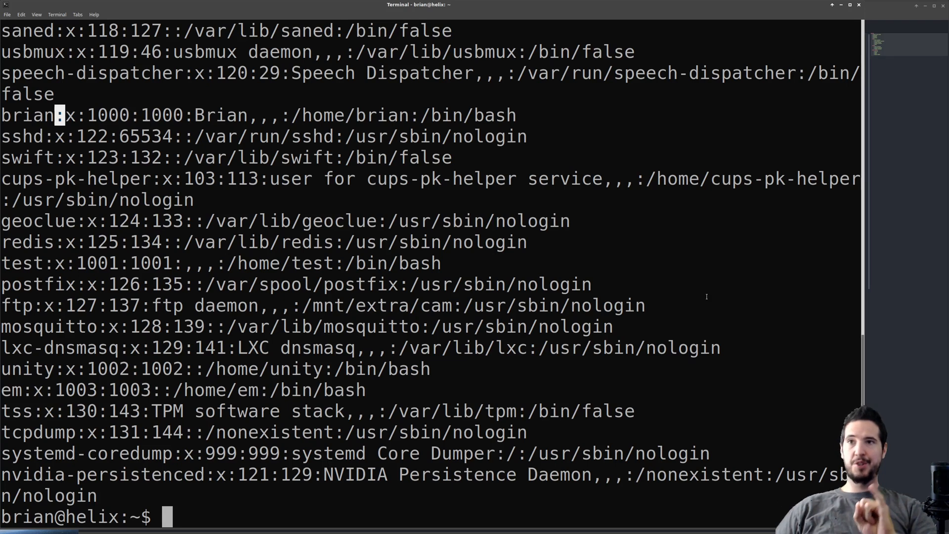
pyautogui.write("cat /etc/passwd | grep -E '(root|brian)'")
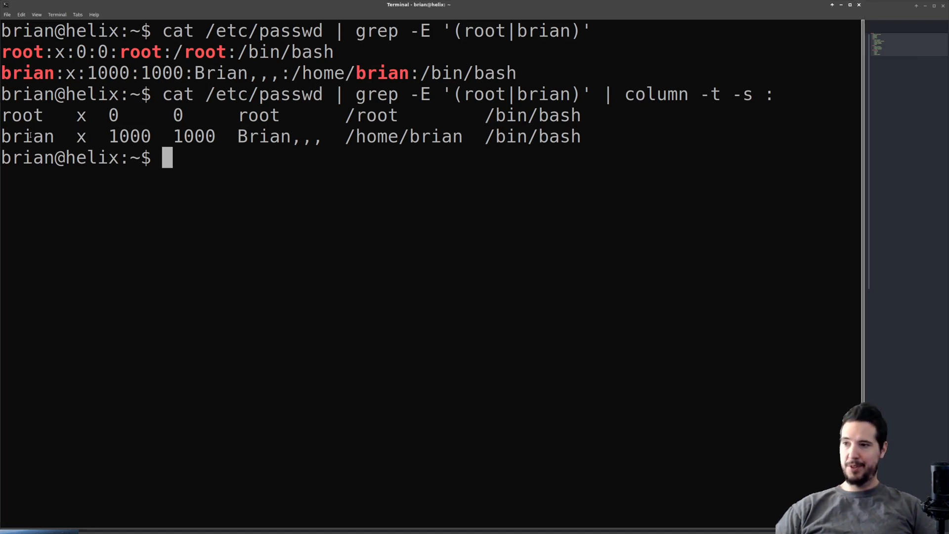
pyautogui.doubleClick(129, 136)
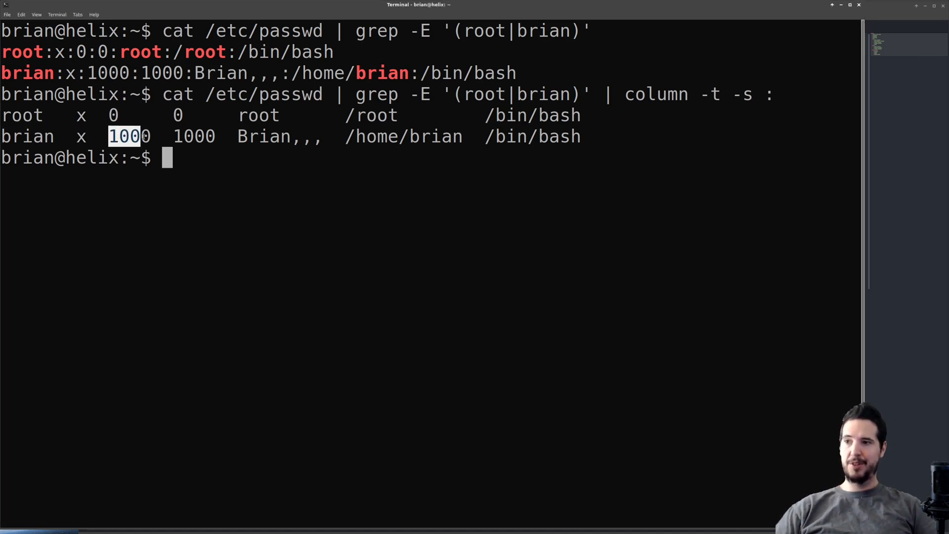
pyautogui.doubleClick(194, 135)
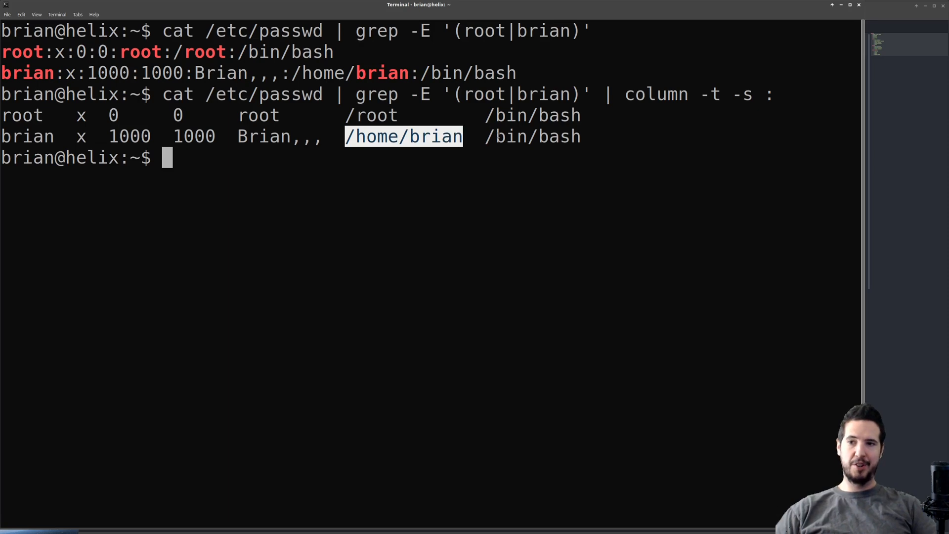
# - Show the brian group entry with ID 1000 from /etc/group and highlight its fields
pyautogui.write('cat /etc/group | grep 1000')
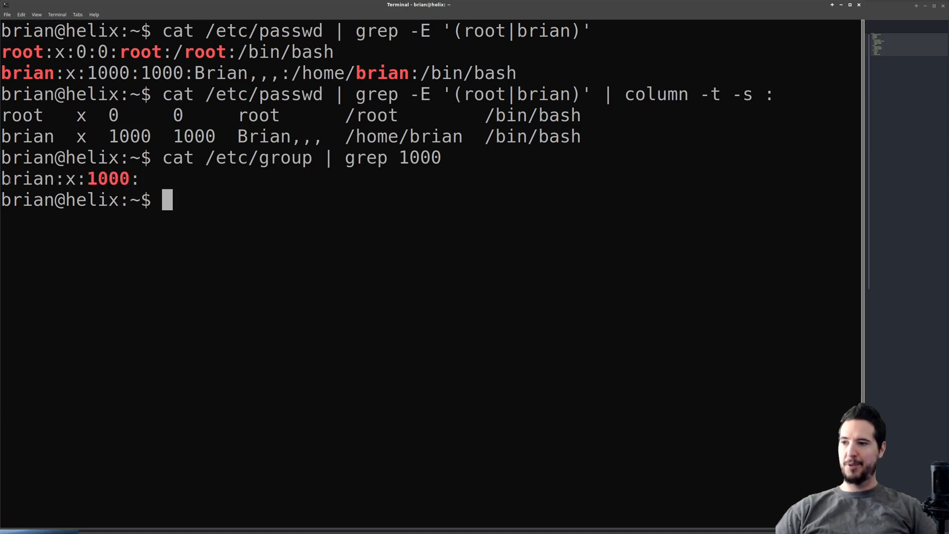
pyautogui.doubleClick(27, 178)
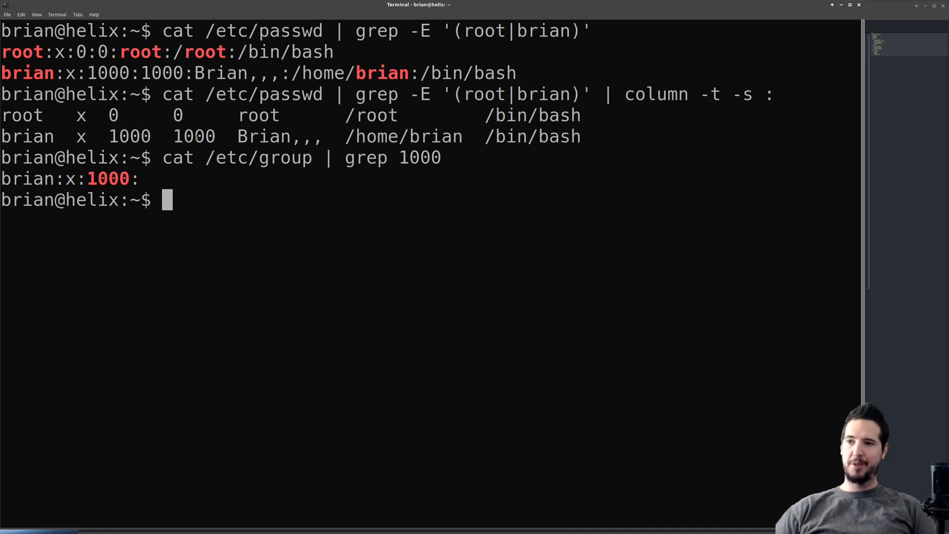
pyautogui.doubleClick(194, 137)
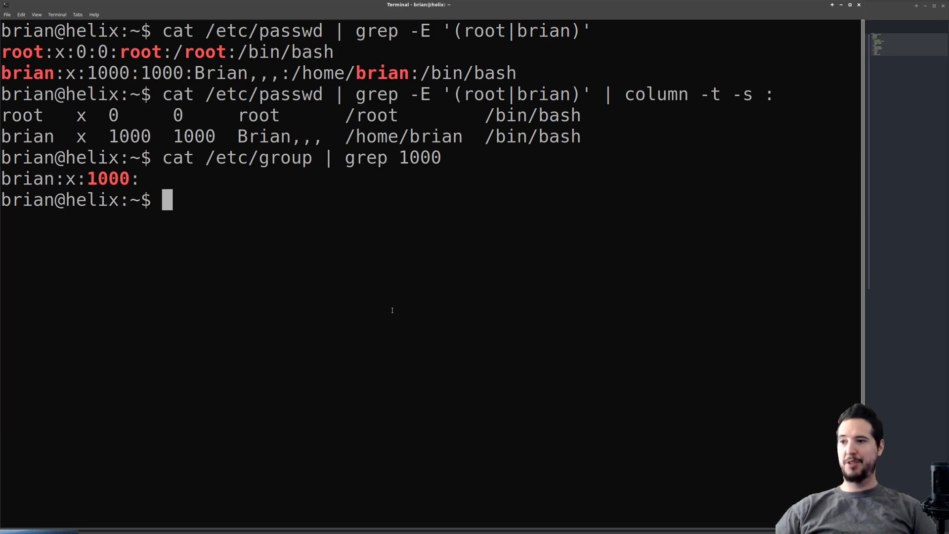
# - Clear the screen, list root and brian shadow entries, and highlight their hash fields
pyautogui.press('ctrl+l')
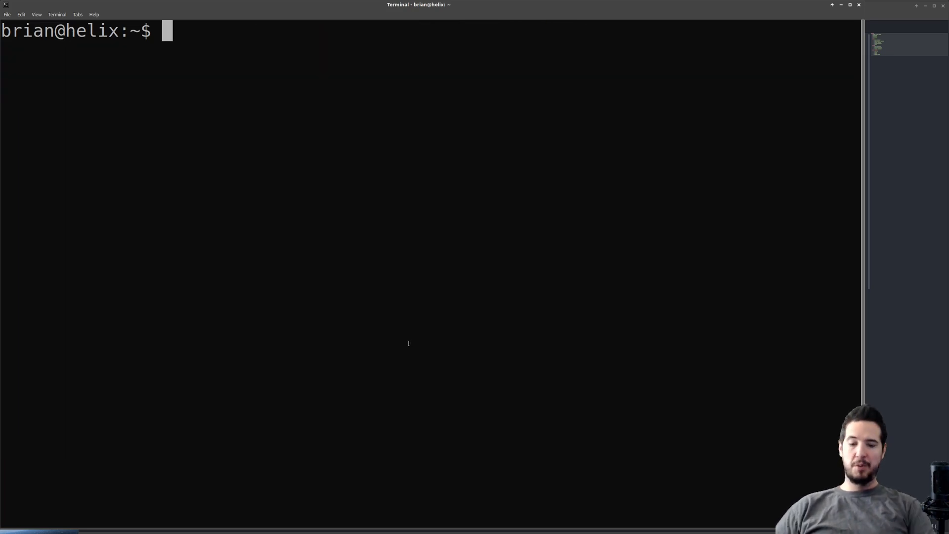
pyautogui.write('cat /etc/shadow')
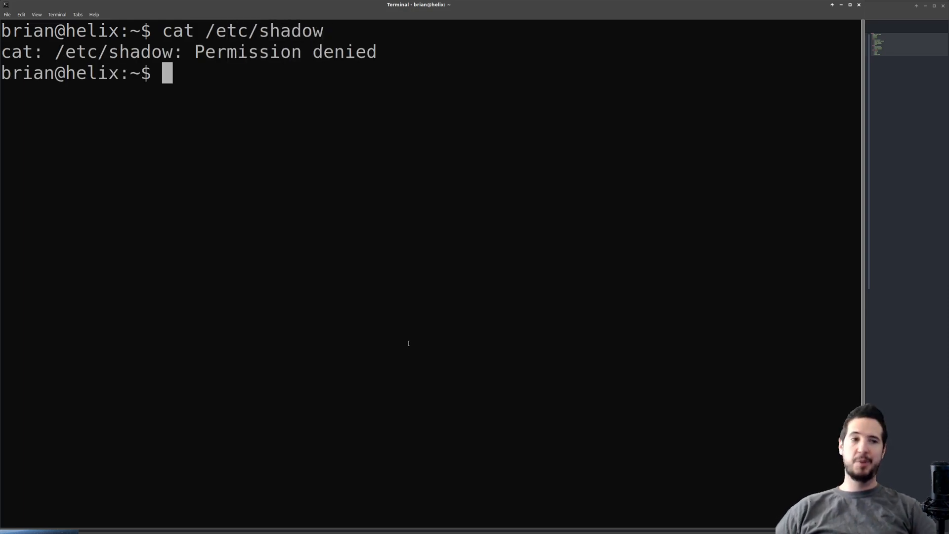
pyautogui.write('cat /etc/shadow')
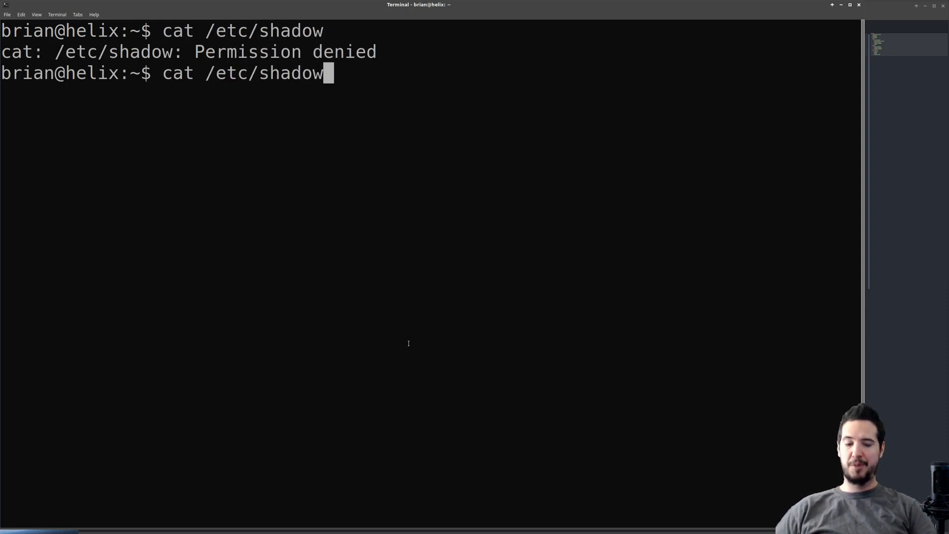
pyautogui.press('Return')
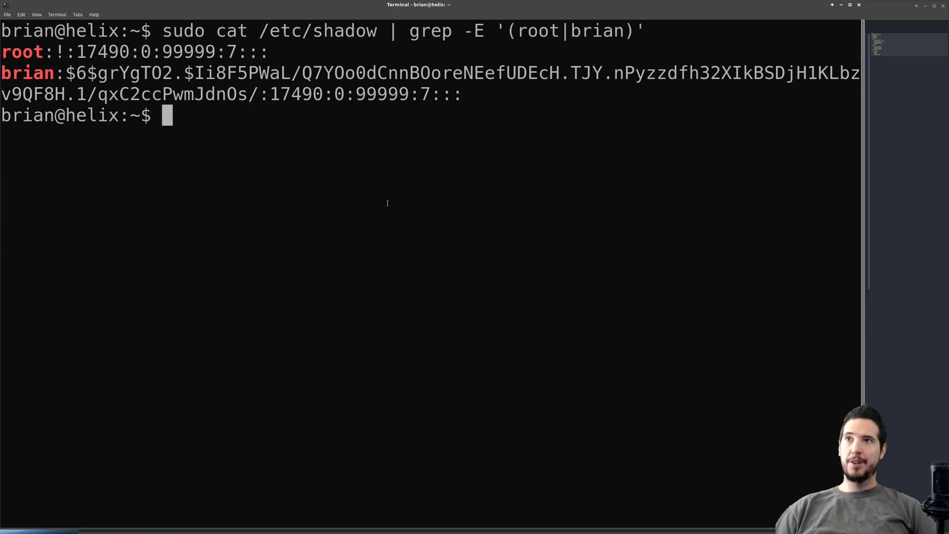
pyautogui.moveTo(276, 126)
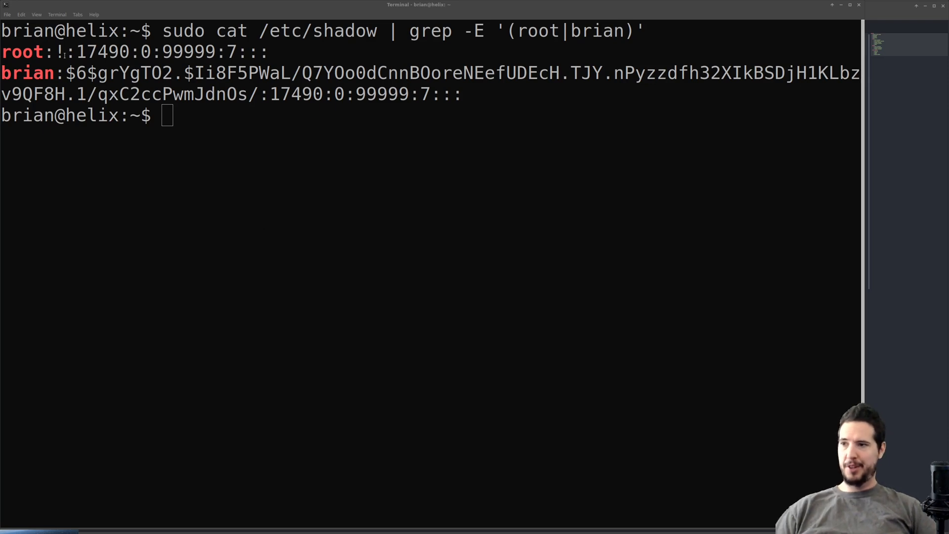
pyautogui.doubleClick(25, 52)
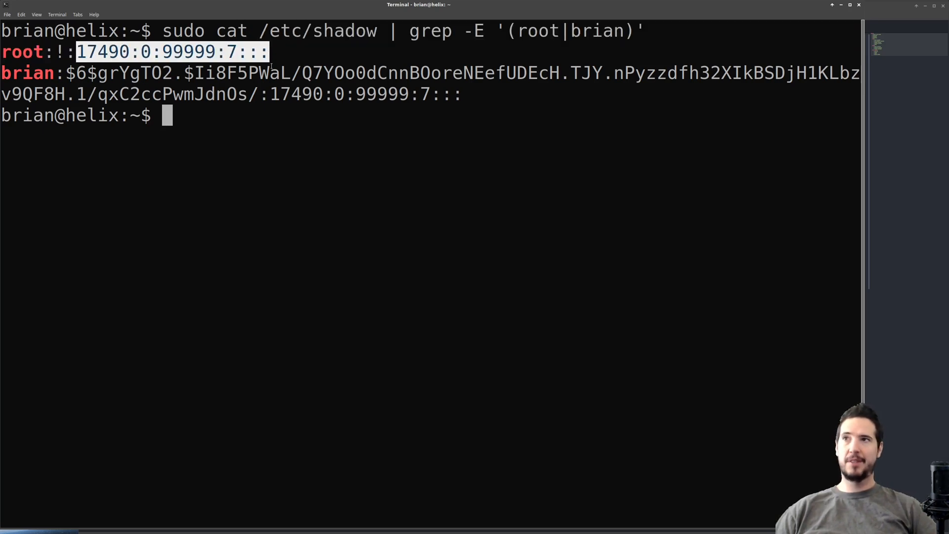
pyautogui.doubleClick(24, 52)
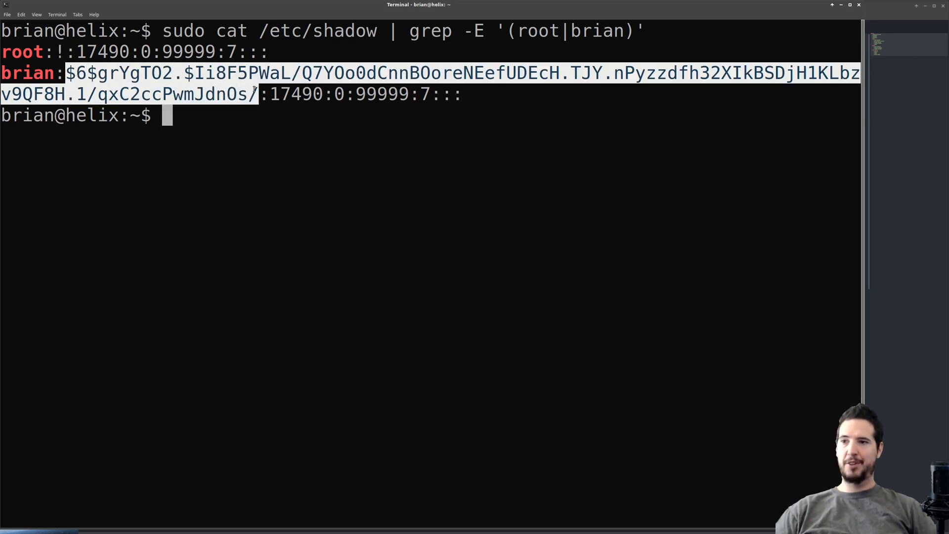
pyautogui.moveTo(365, 184)
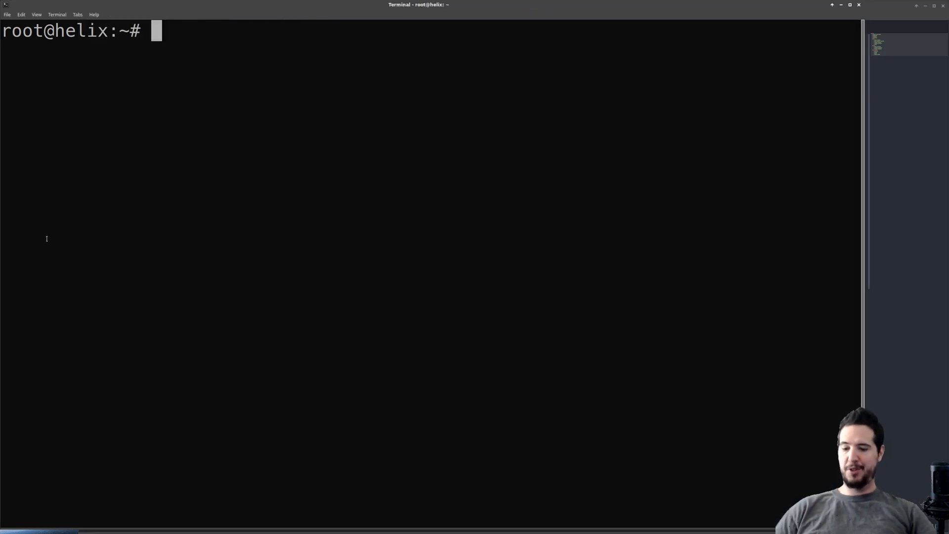
# - Add user john and try switching into his account
pyautogui.write('useradd john')
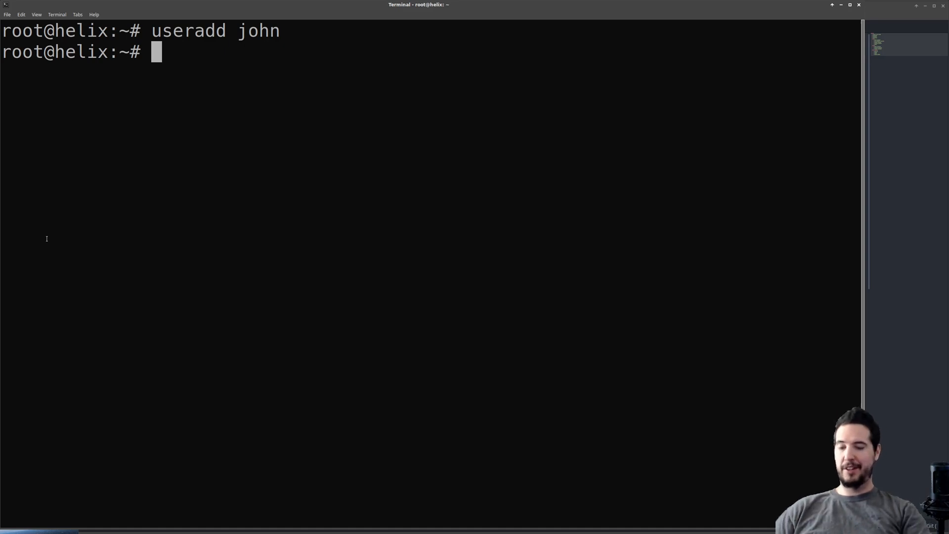
pyautogui.write('su john')
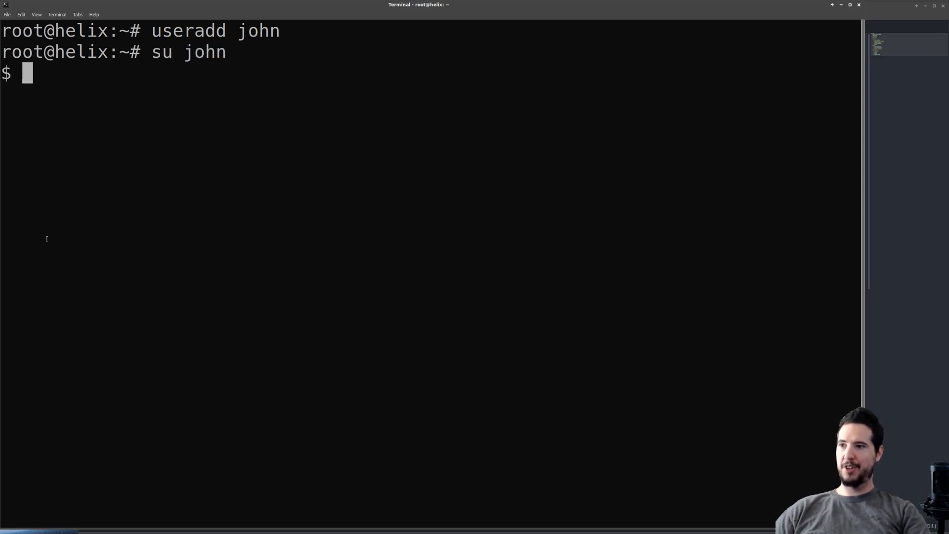
pyautogui.write('whoami')
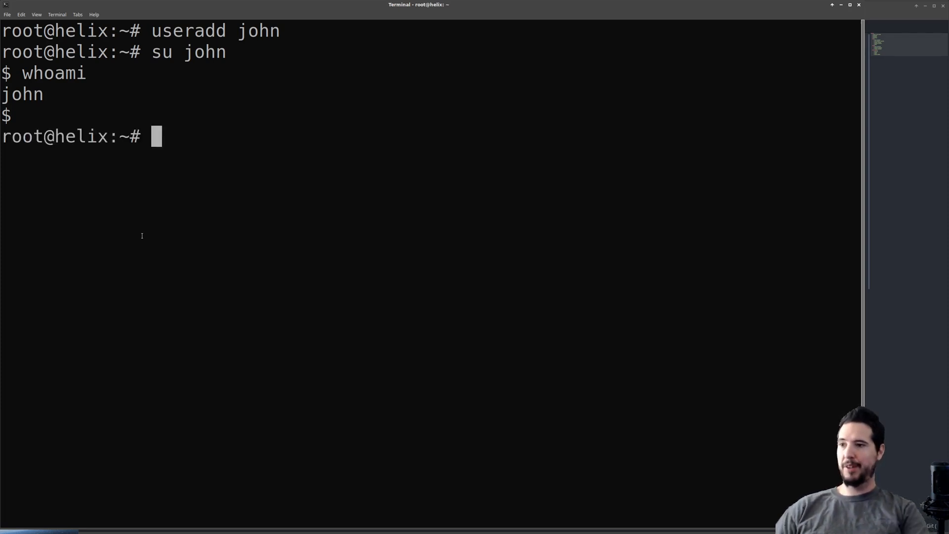
# - Set john's login shell to /bin/bash and verify by switching into his account and exiting
pyautogui.write('usermod')
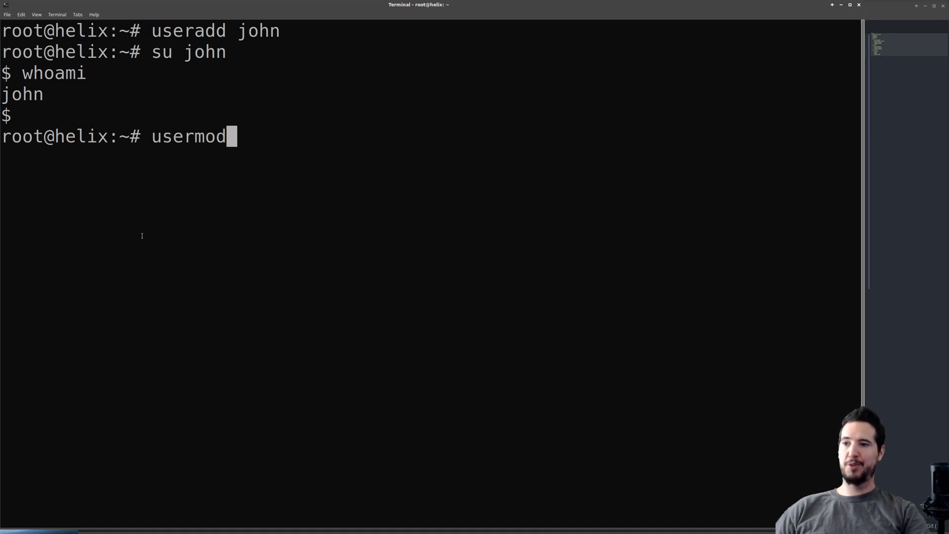
pyautogui.write('" "')
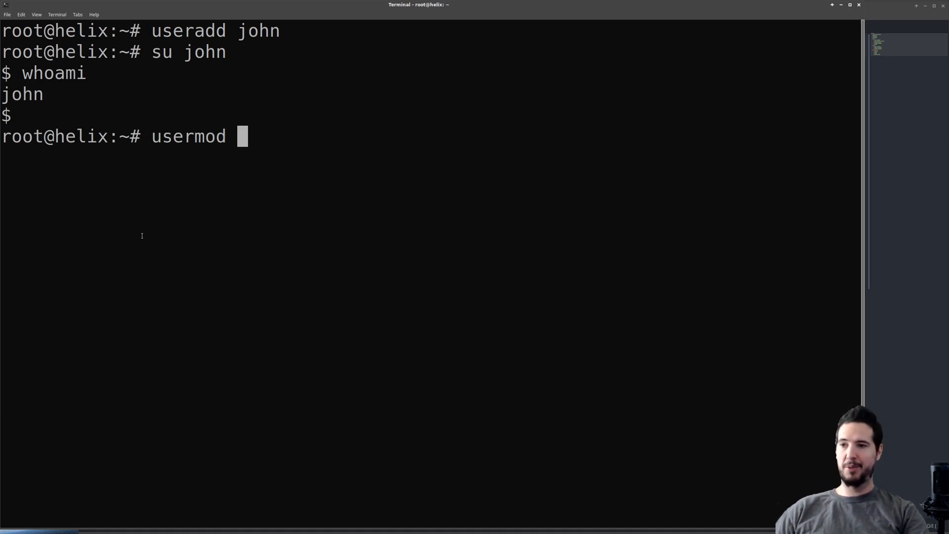
pyautogui.write('-s /bin')
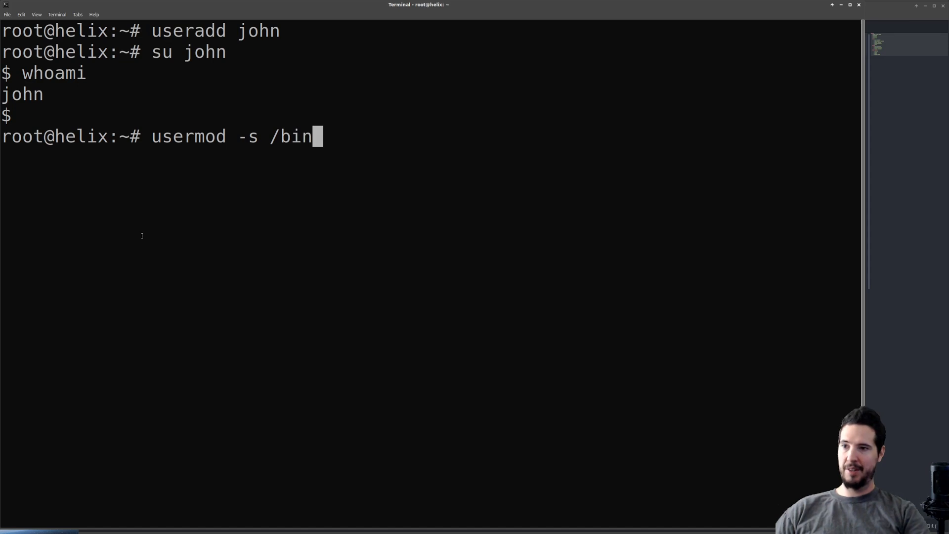
pyautogui.write('/bash')
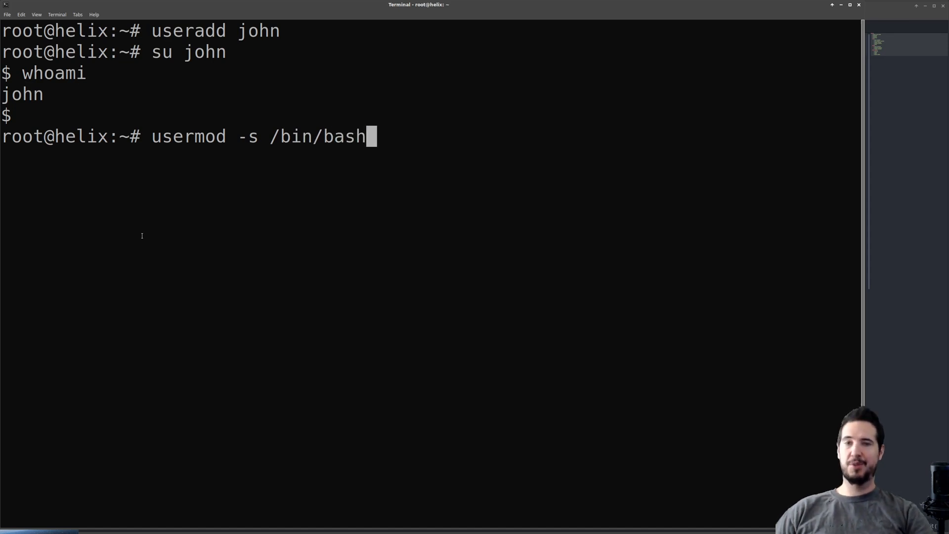
pyautogui.write('john')
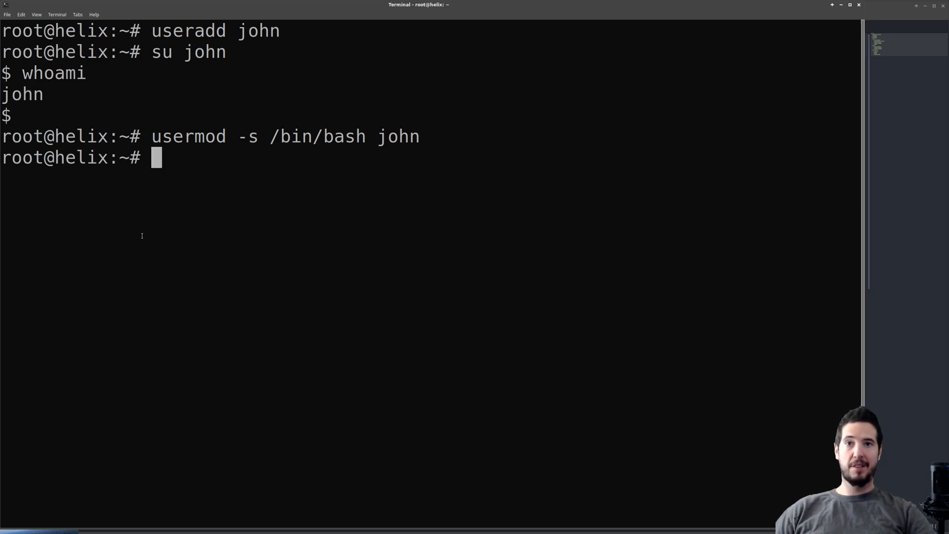
pyautogui.write('su john')
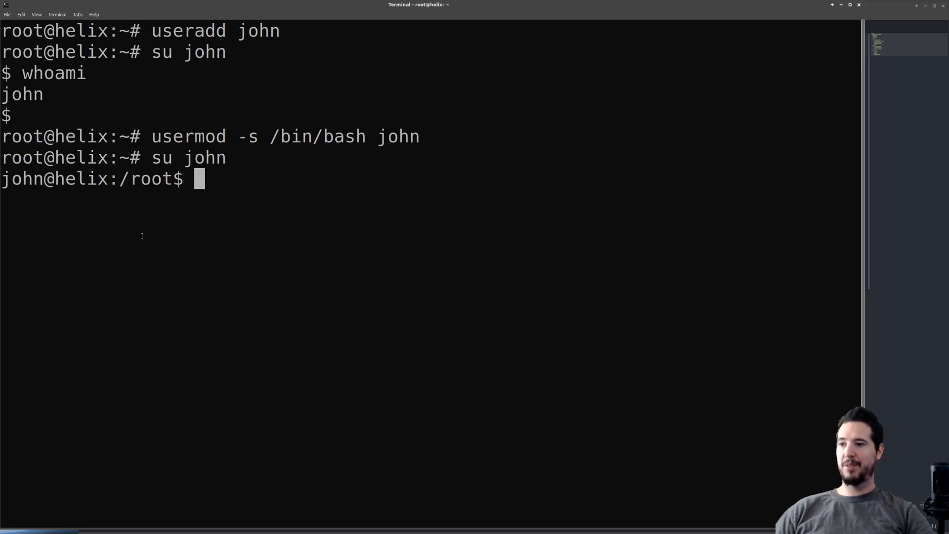
pyautogui.write('exit')
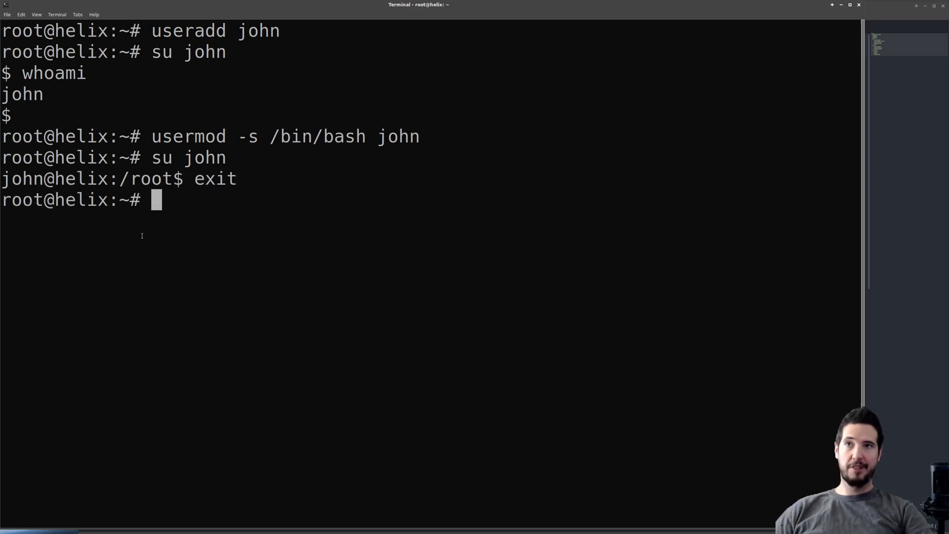
# - List /home, showing john has no home folder
pyautogui.write('ls -l /h')
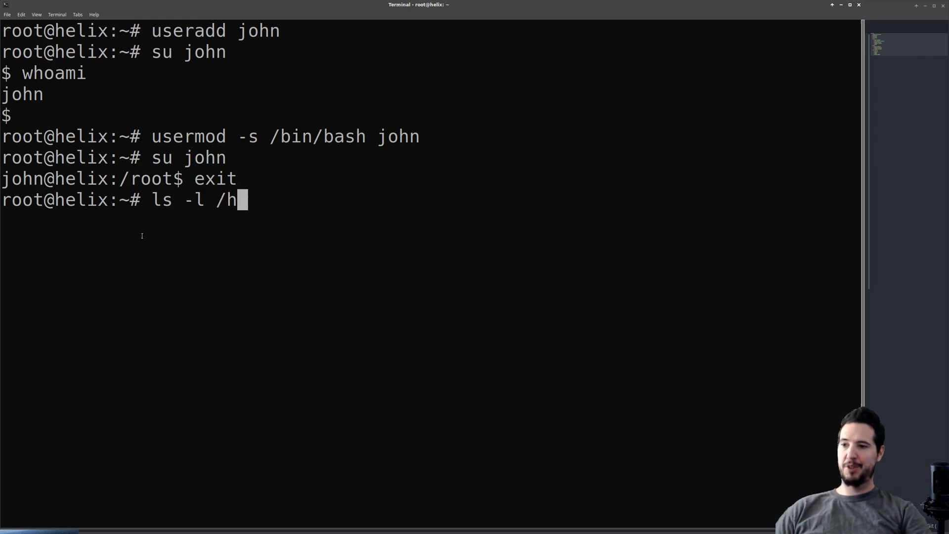
pyautogui.press('Return')
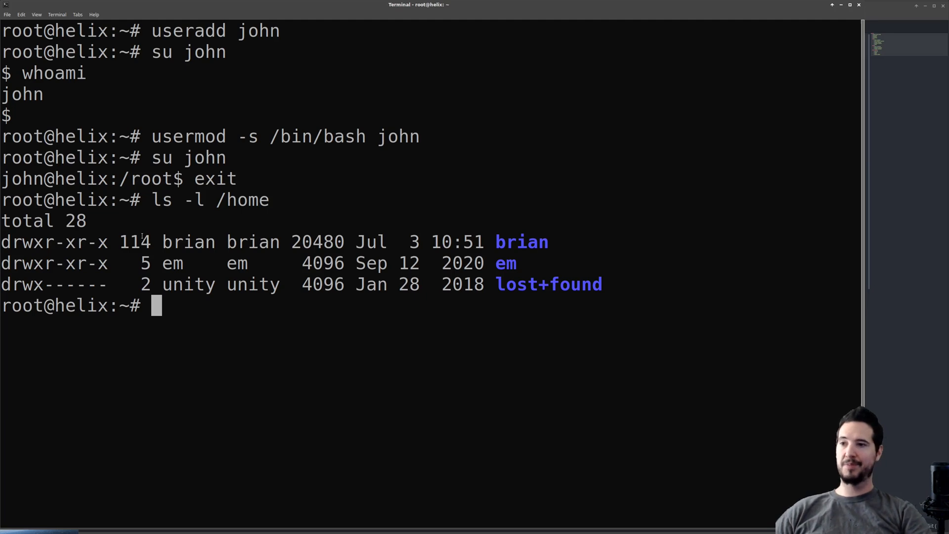
pyautogui.write('user')
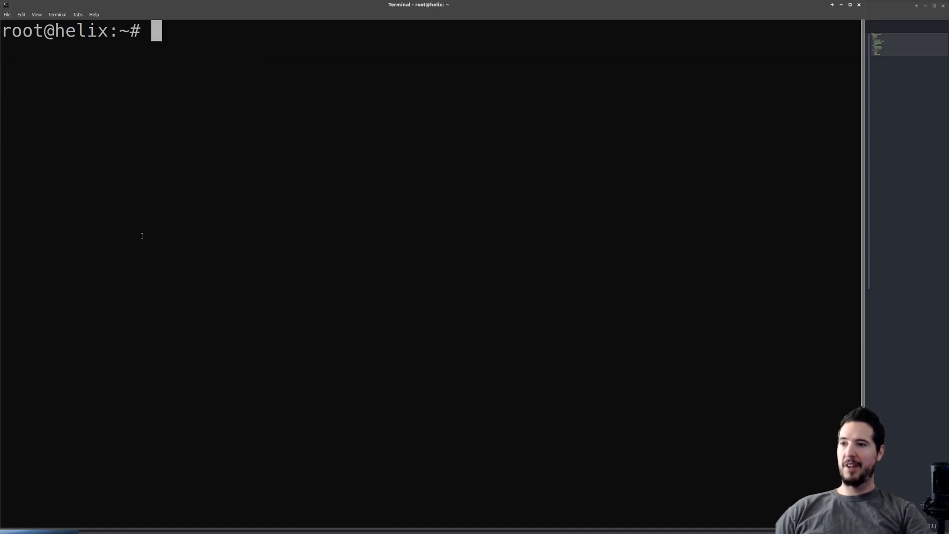
# - Create user john with a home directory using useradd -m
pyautogui.write('useradd')
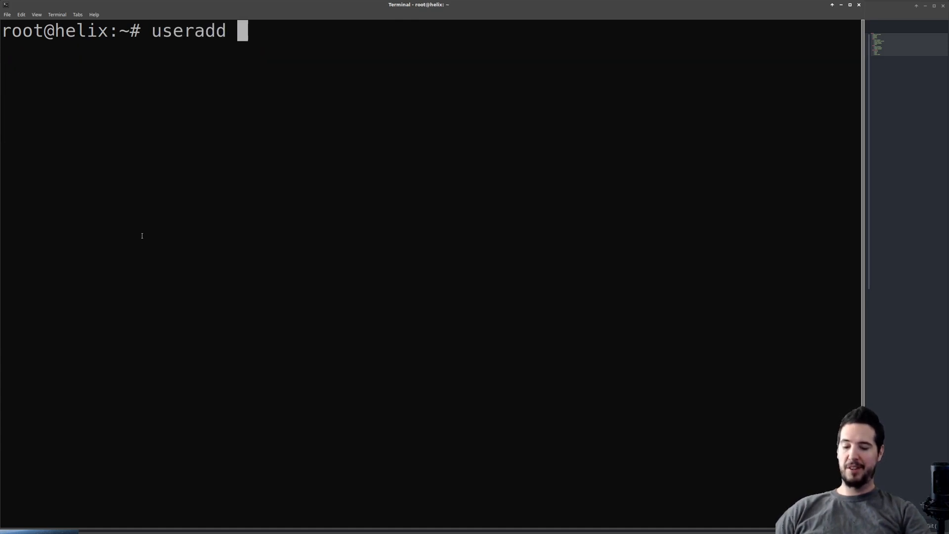
pyautogui.write('john')
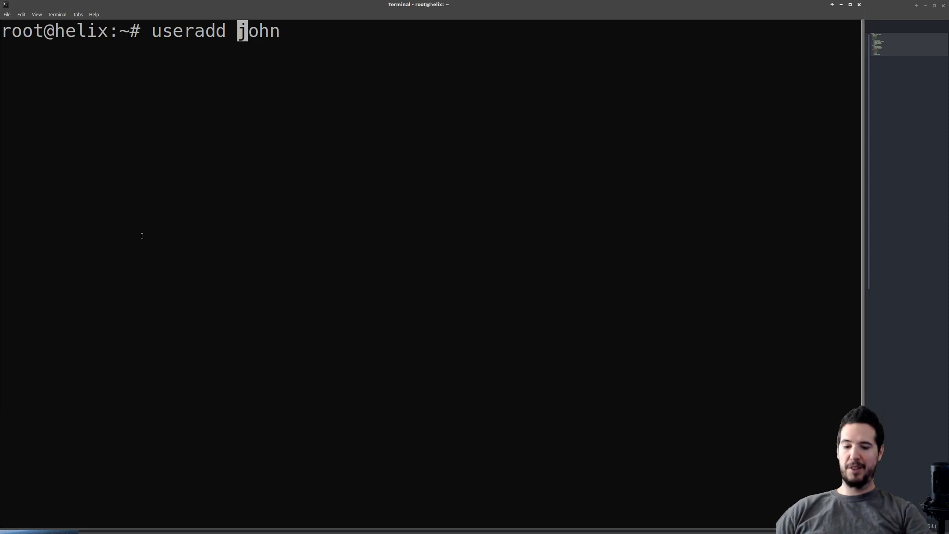
pyautogui.write('-m')
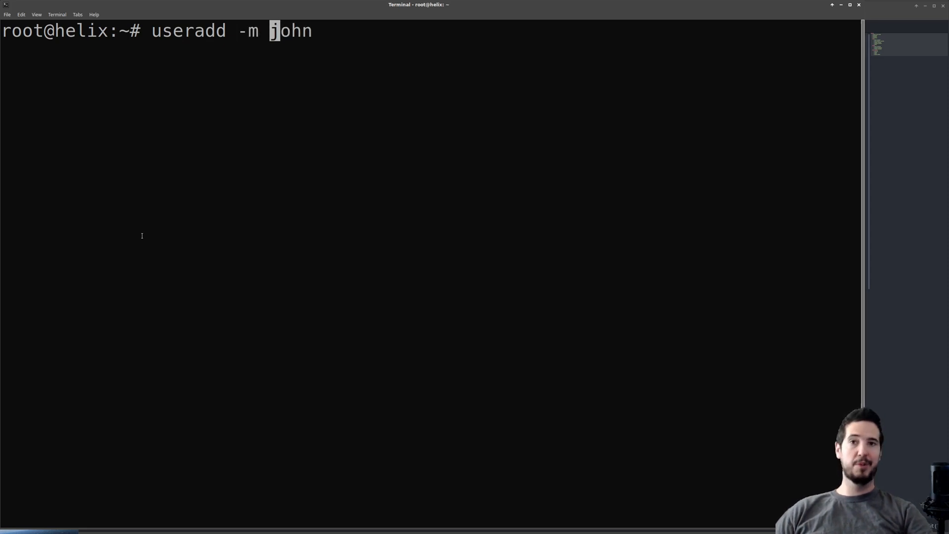
pyautogui.press('Return')
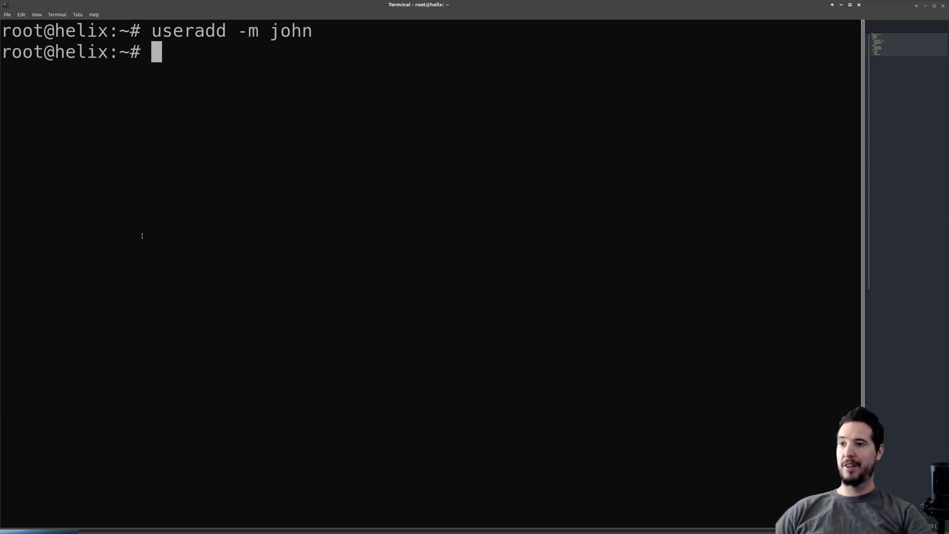
# - List /home, confirm john's folder is empty, and move into /etc/skel
pyautogui.write('ls -l /')
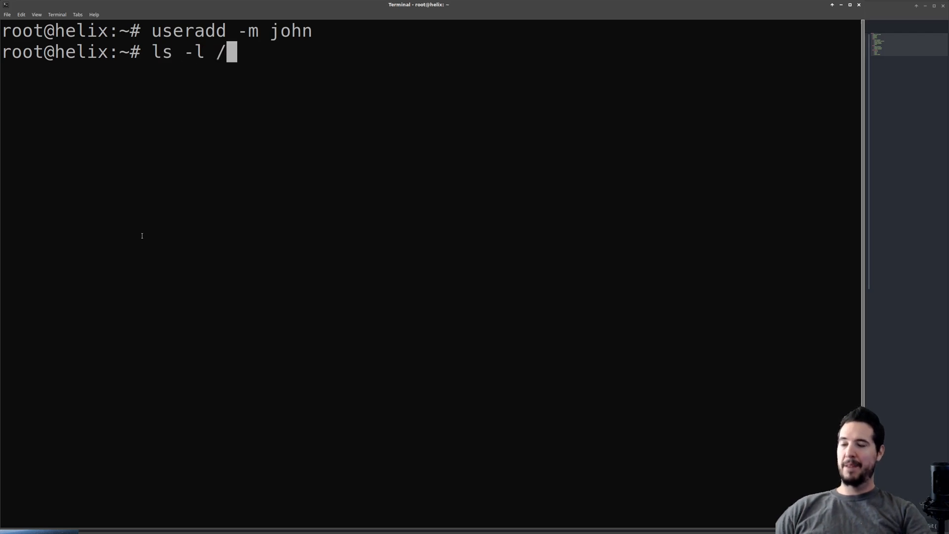
pyautogui.write('home')
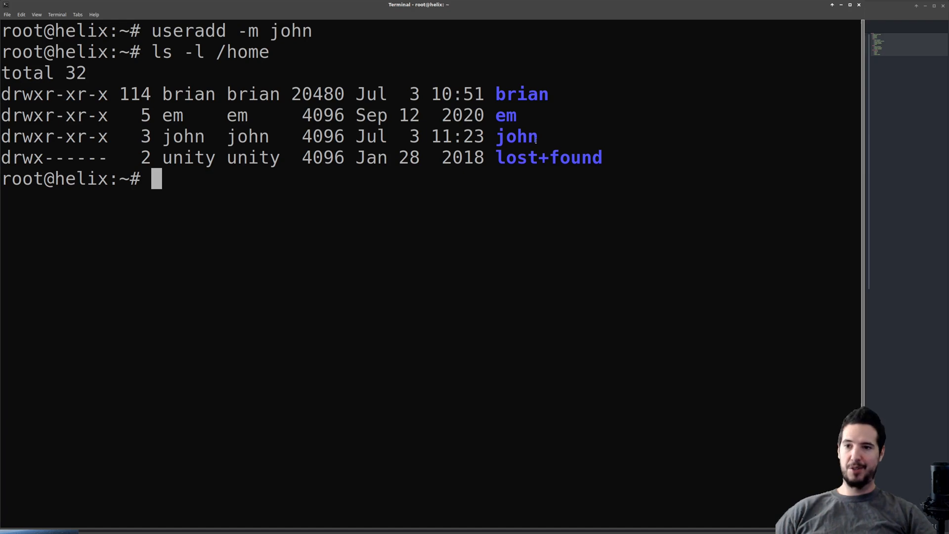
pyautogui.moveTo(598, 302)
pyautogui.write('cd /home/john/')
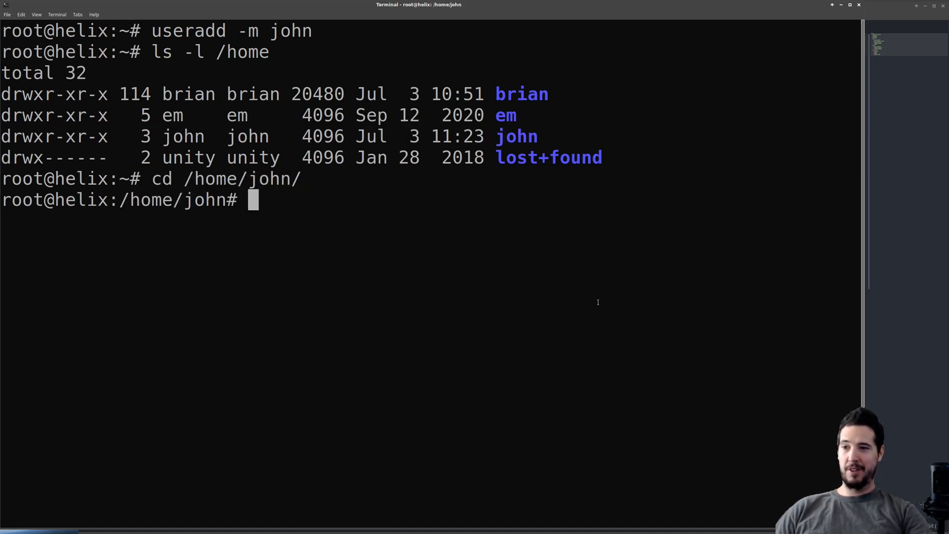
pyautogui.write('ls -l')
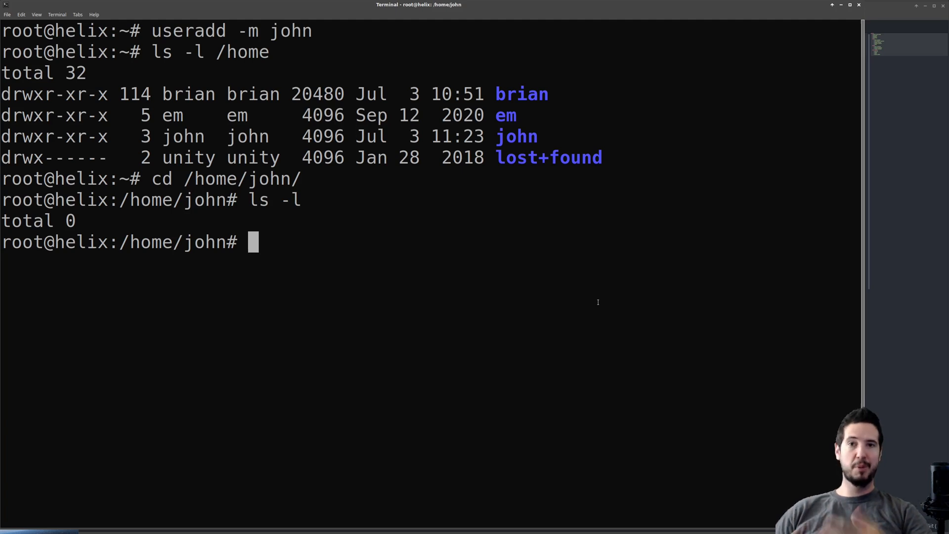
pyautogui.write('cd /etc/ske')
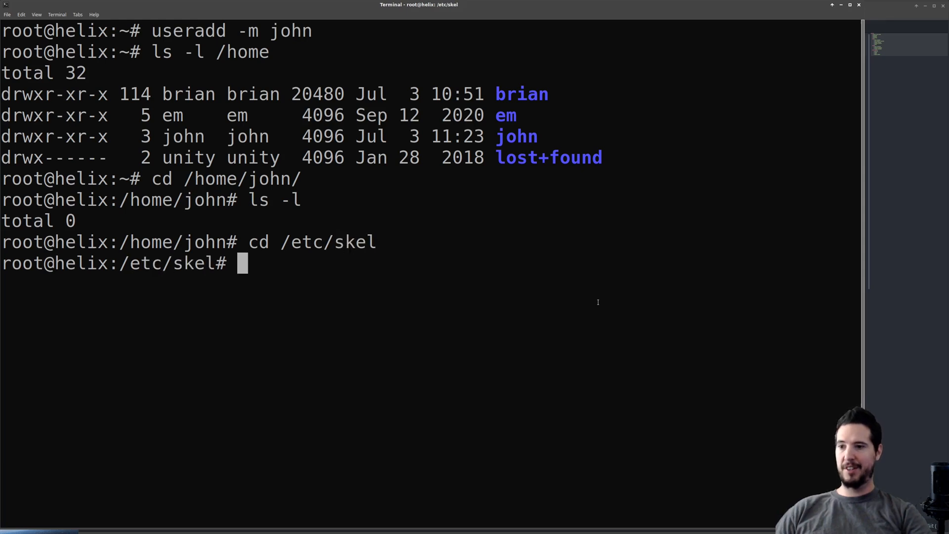
pyautogui.write('ls -l')
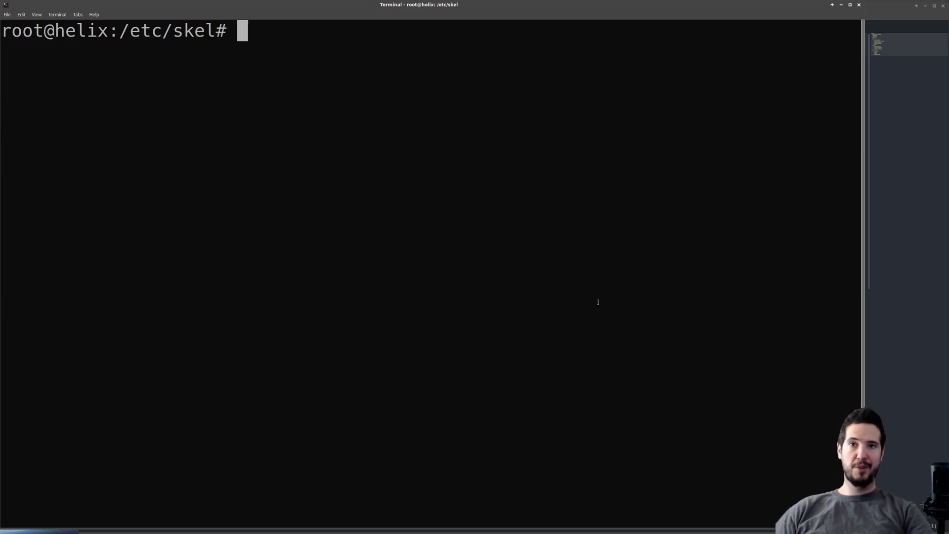
# - Set a new password for john with passwd and switch into his shell
pyautogui.write('pass')
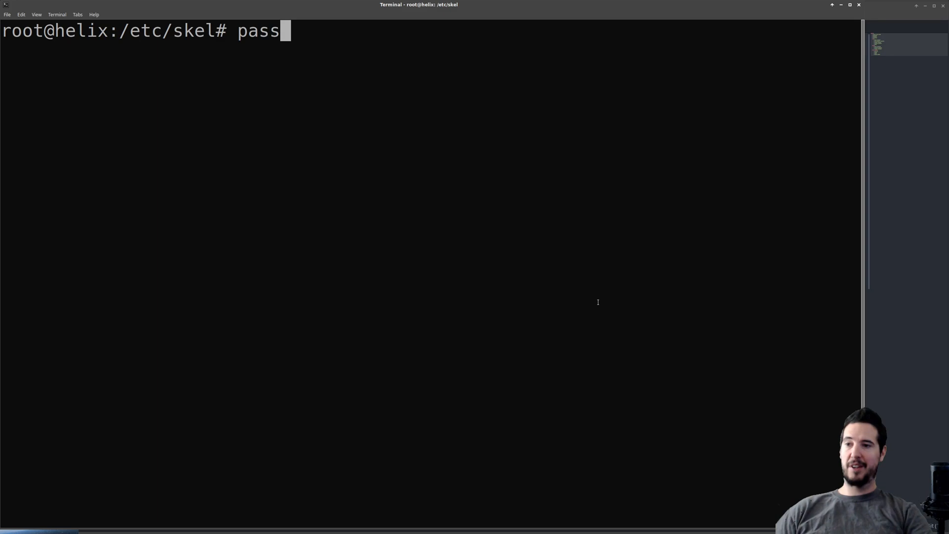
pyautogui.write('wd')
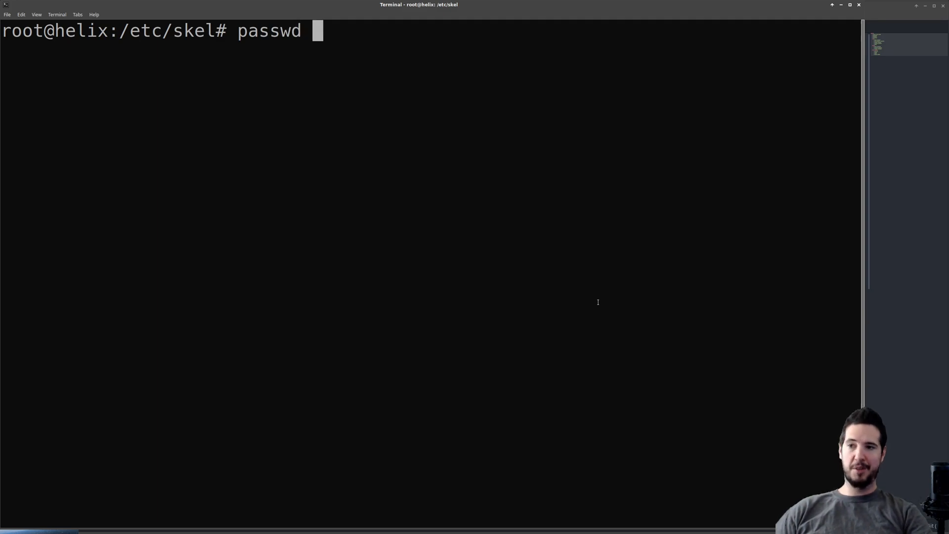
pyautogui.write('john')
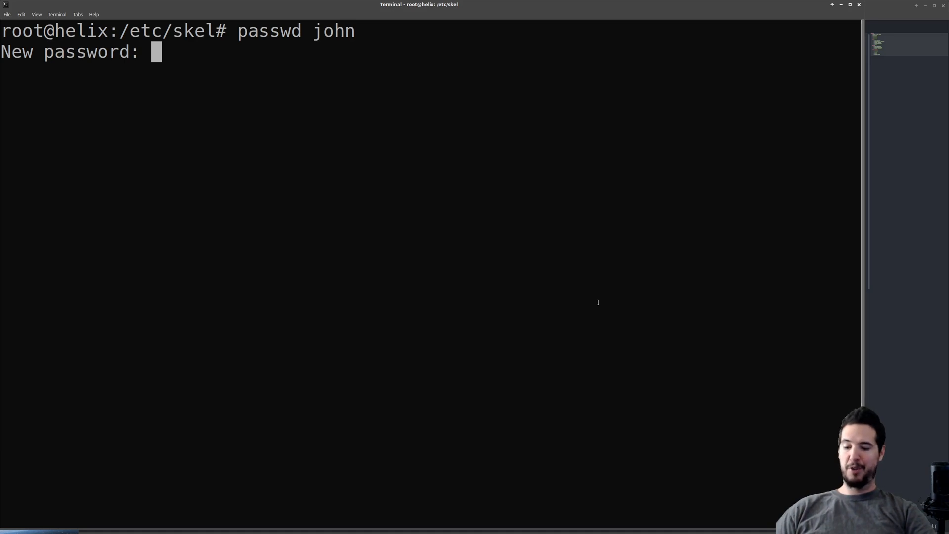
pyautogui.press('Return')
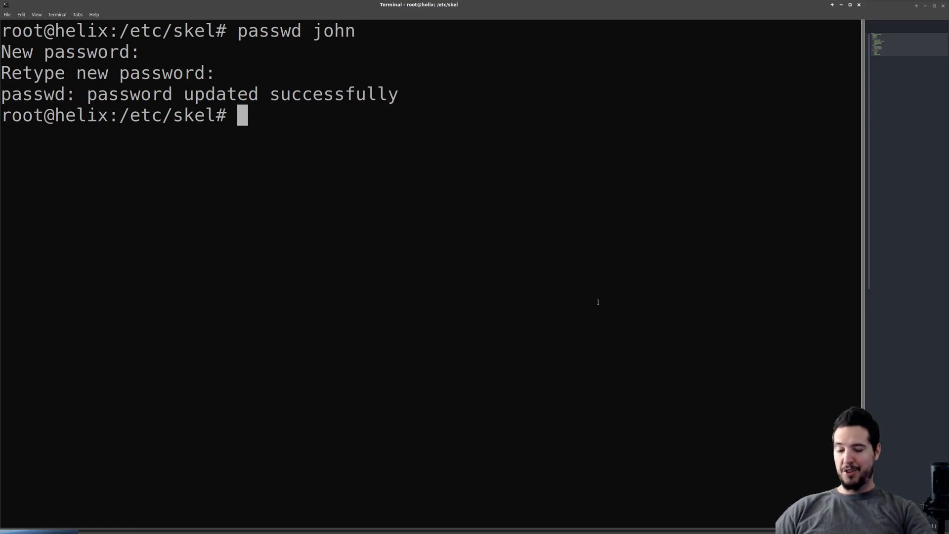
pyautogui.write('su john')
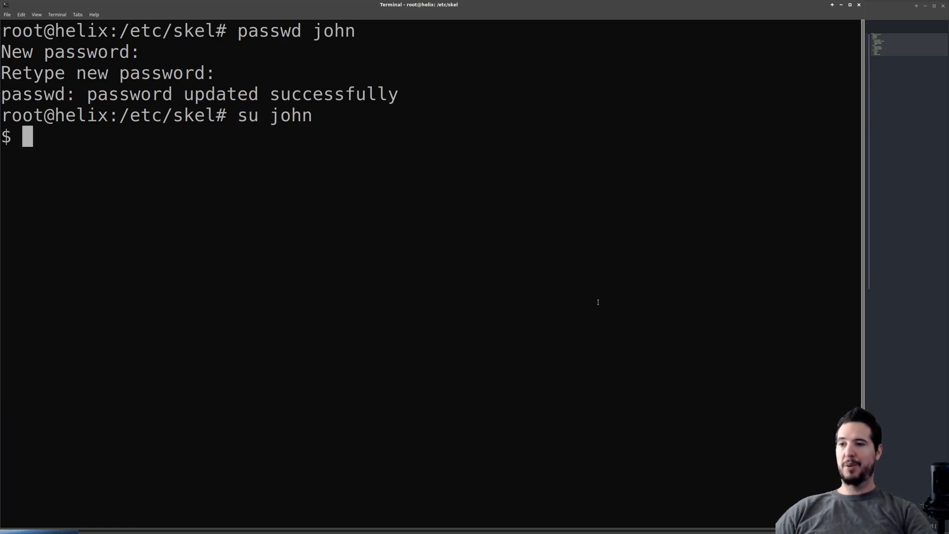
pyautogui.write('passwd')
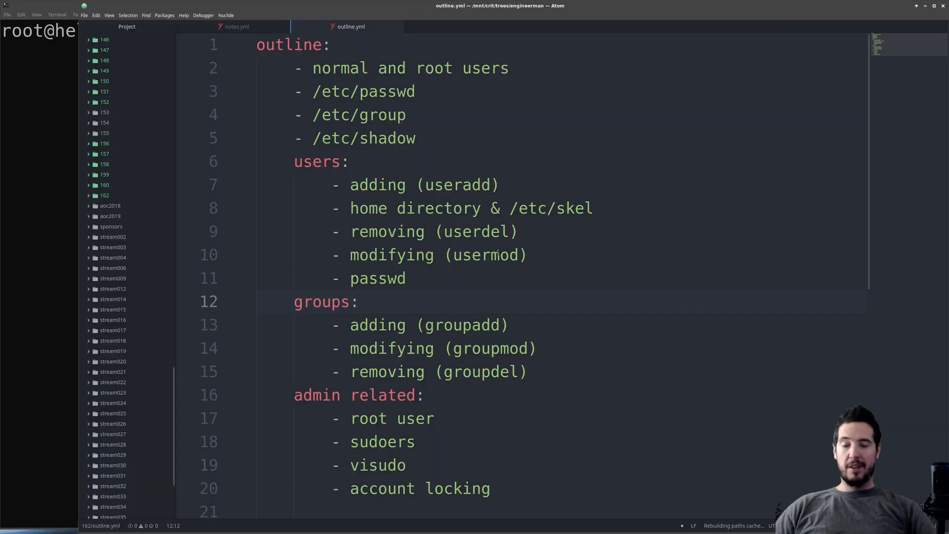
# - Add newgroup, delete it with groupdel, then recreate newgroup
pyautogui.click(357, 302)
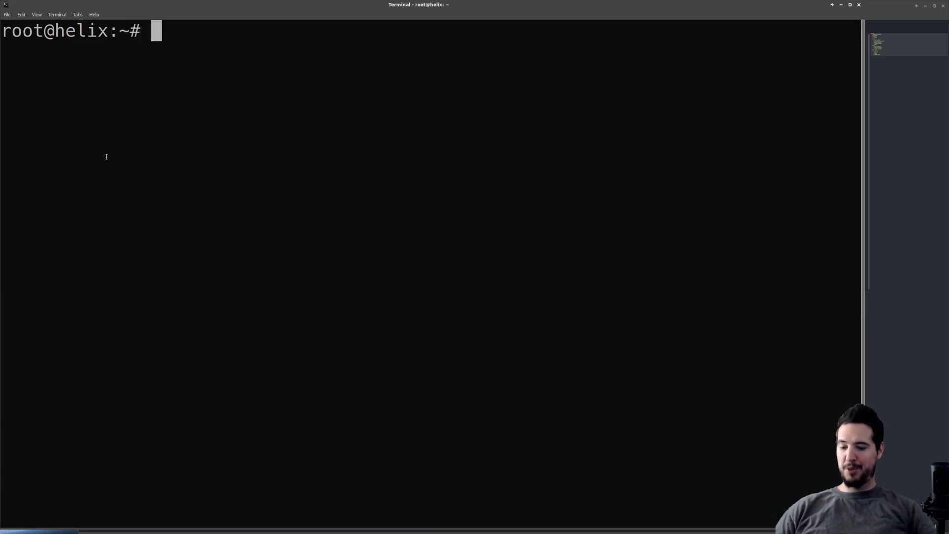
pyautogui.write('groupadd new')
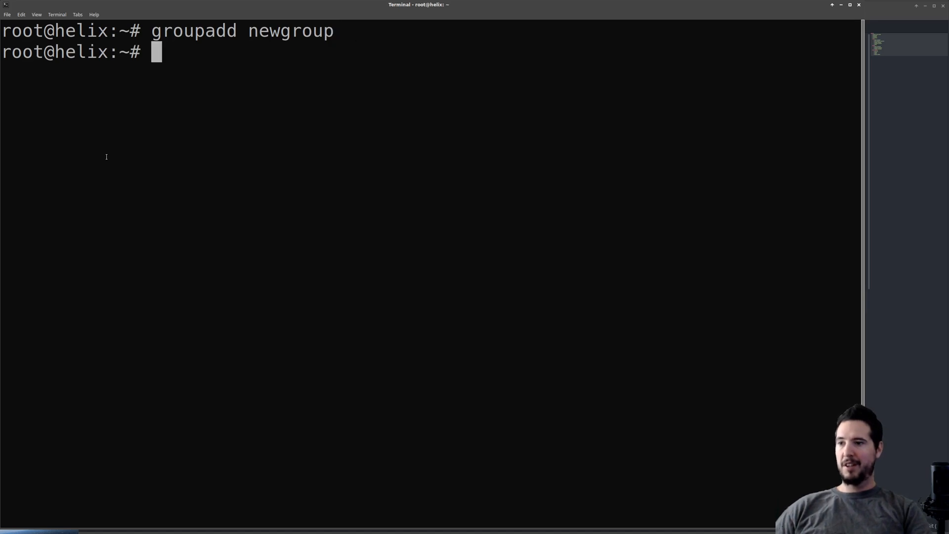
pyautogui.write('groupdel')
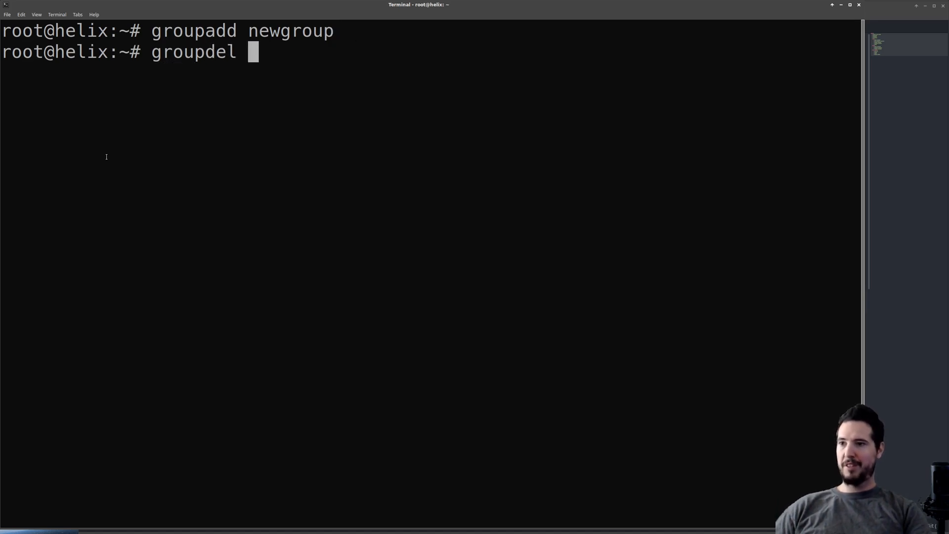
pyautogui.write('newgroup')
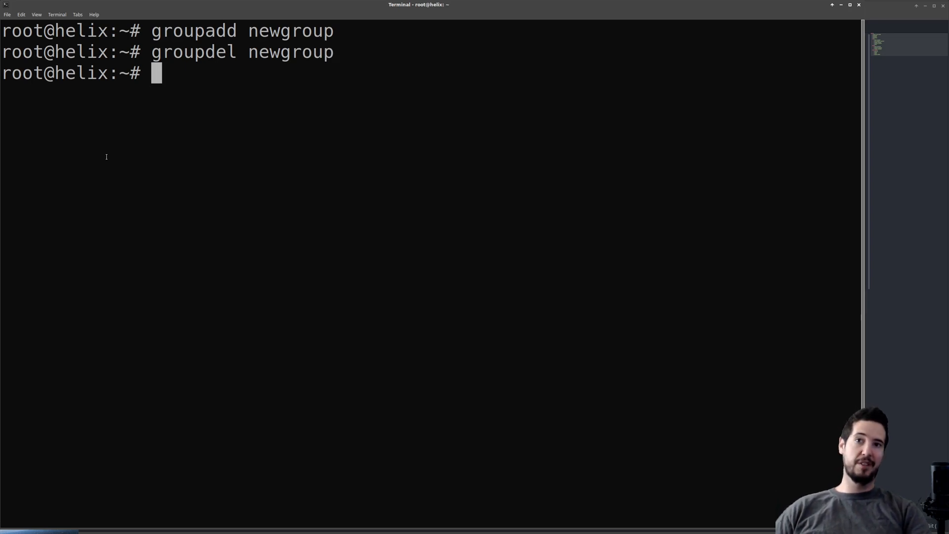
pyautogui.write('groupadd newgroup')
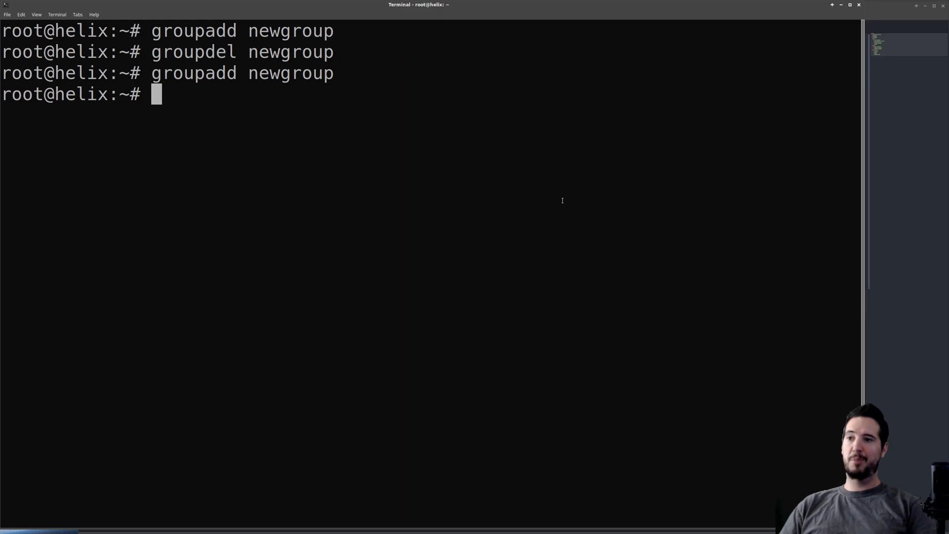
# - Add brian to newgroup with usermod -a -G and confirm membership in /etc/group
pyautogui.write('usermod')
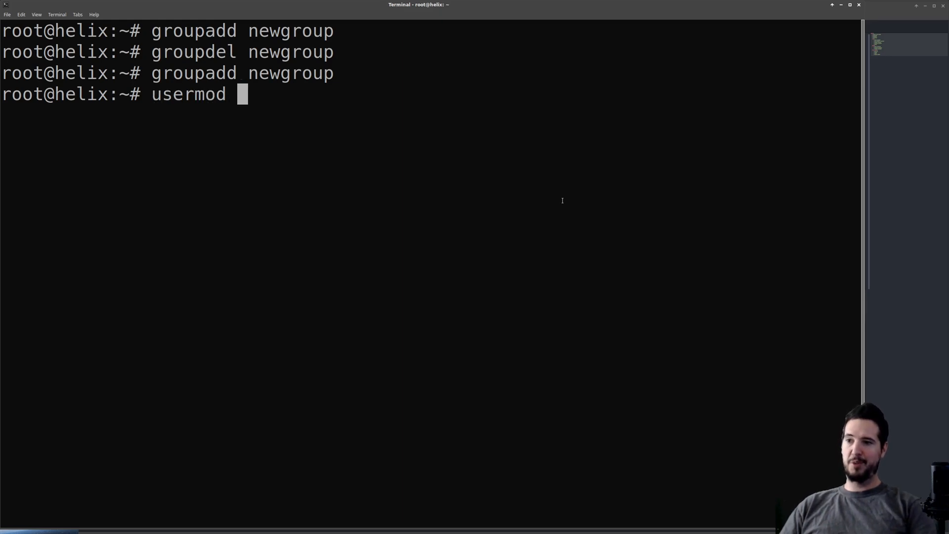
pyautogui.write('-a')
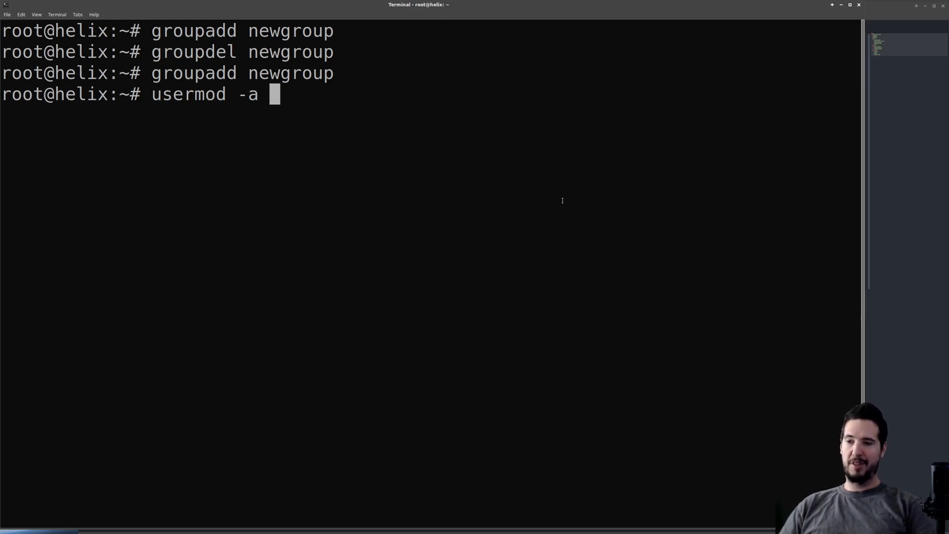
pyautogui.write('-G')
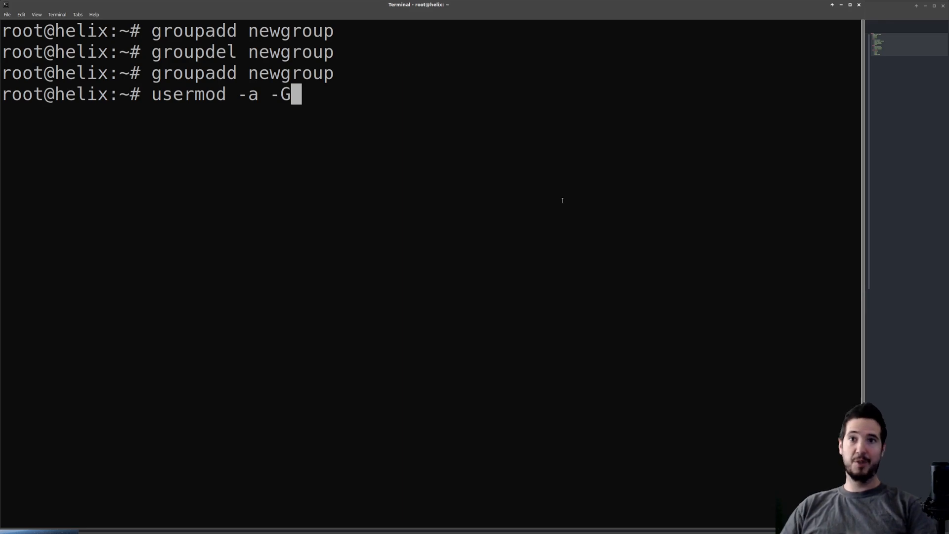
pyautogui.write('newgroup')
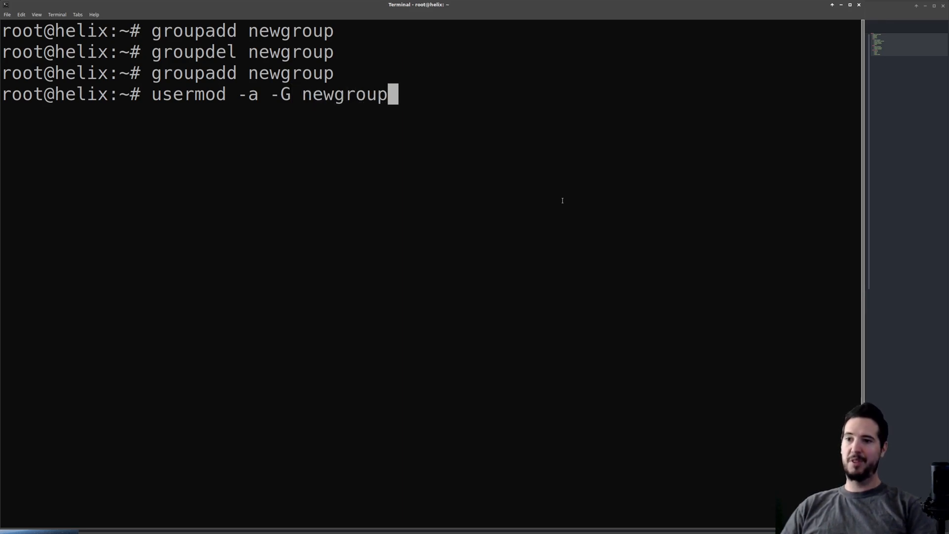
pyautogui.write('brian')
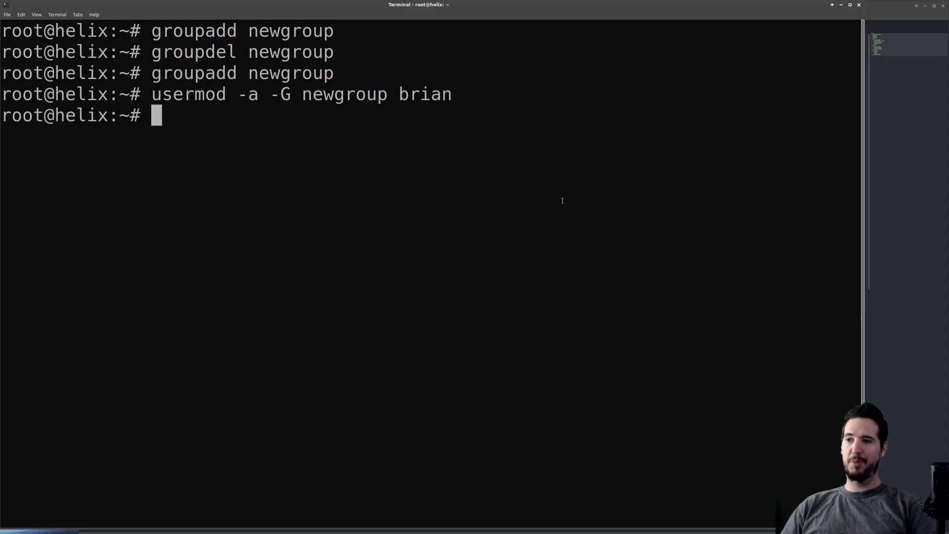
pyautogui.write('cat /etc/g')
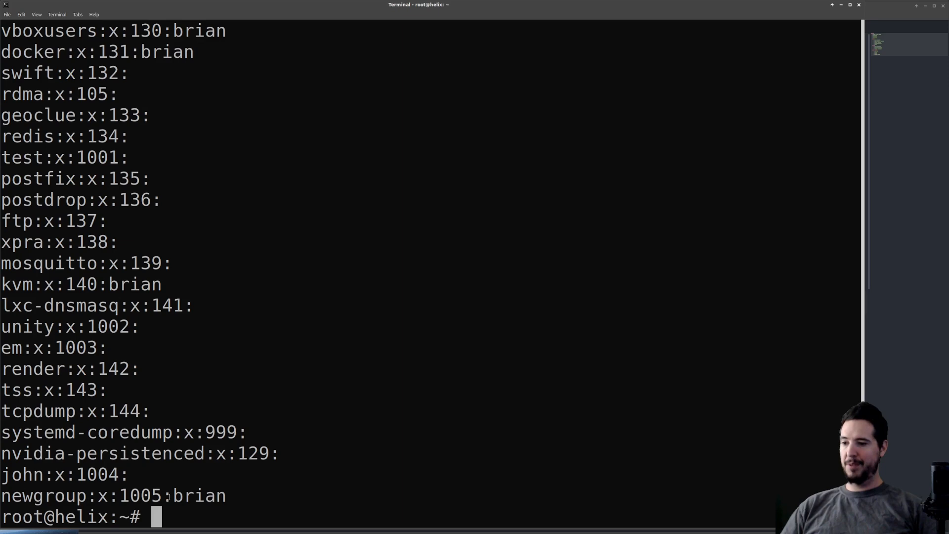
pyautogui.doubleClick(199, 496)
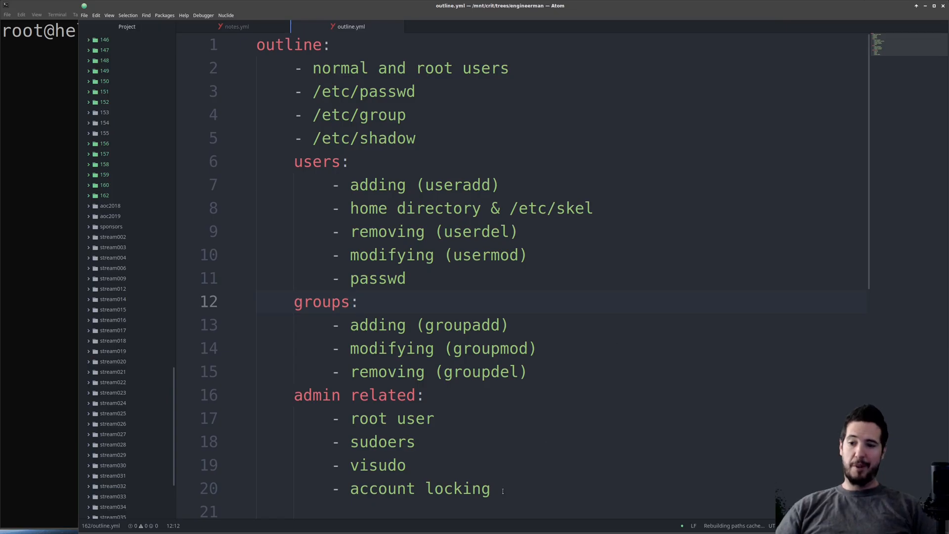
# - View /etc/shadow in the terminal and mark john's entry
pyautogui.click(359, 302)
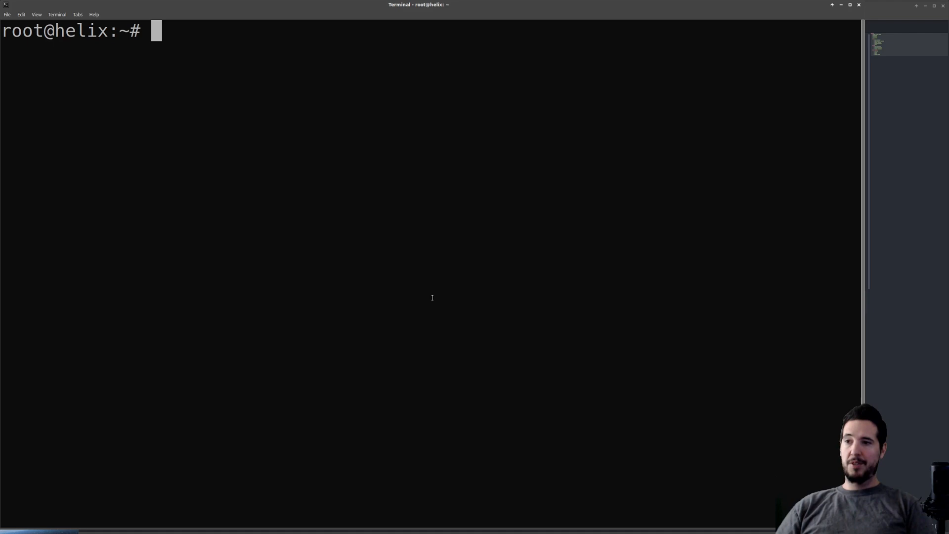
pyautogui.write('cat /etc/shad')
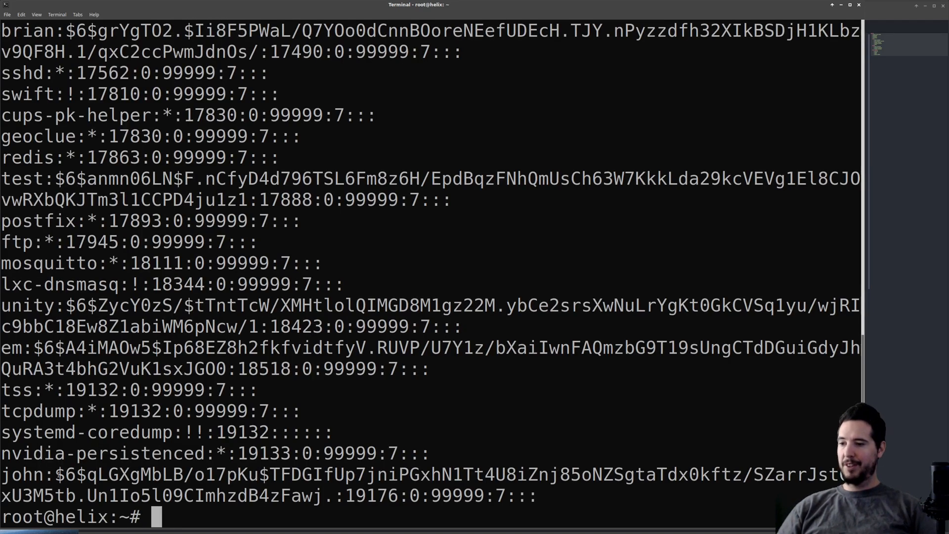
pyautogui.moveTo(54, 473); pyautogui.dragTo(329, 496)
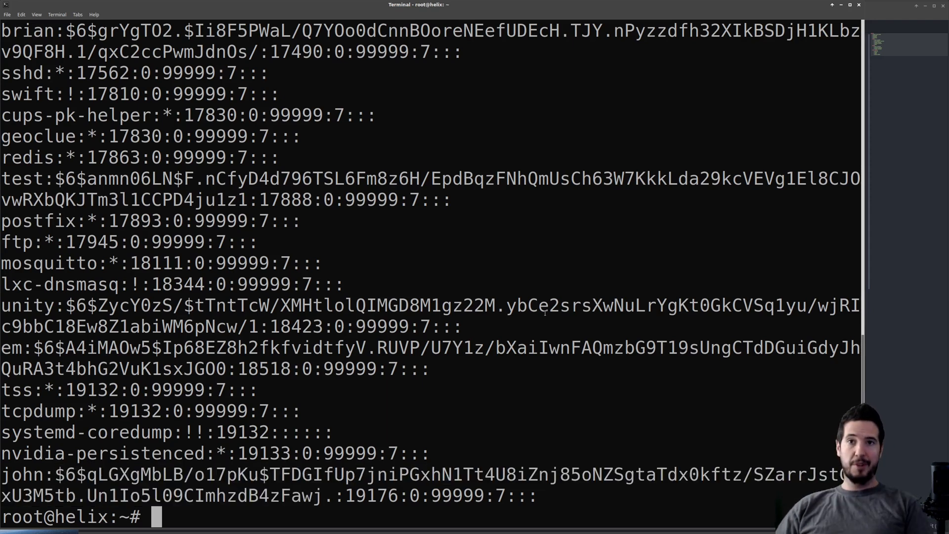
# - Lock john with passwd -l, confirm the leading ! on his hash, then unlock him
pyautogui.write('passwd -l')
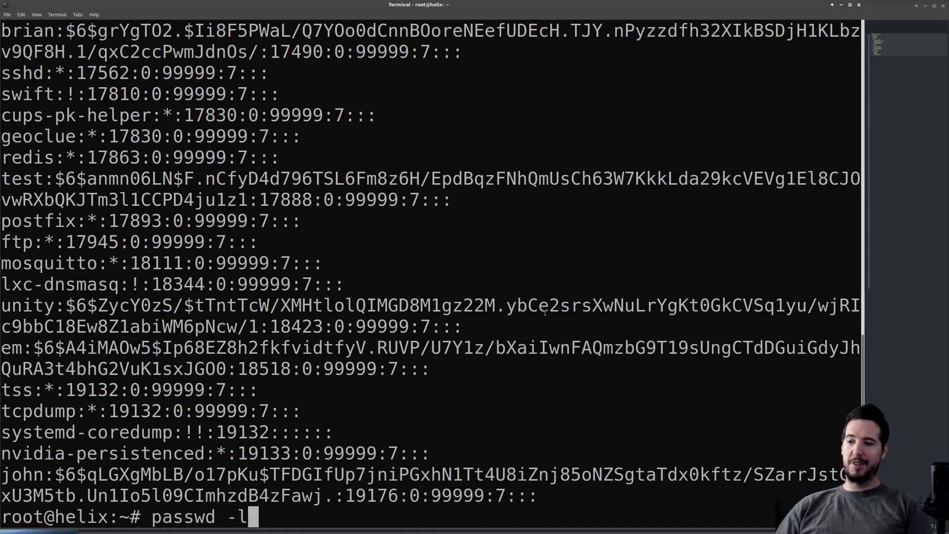
pyautogui.write('john')
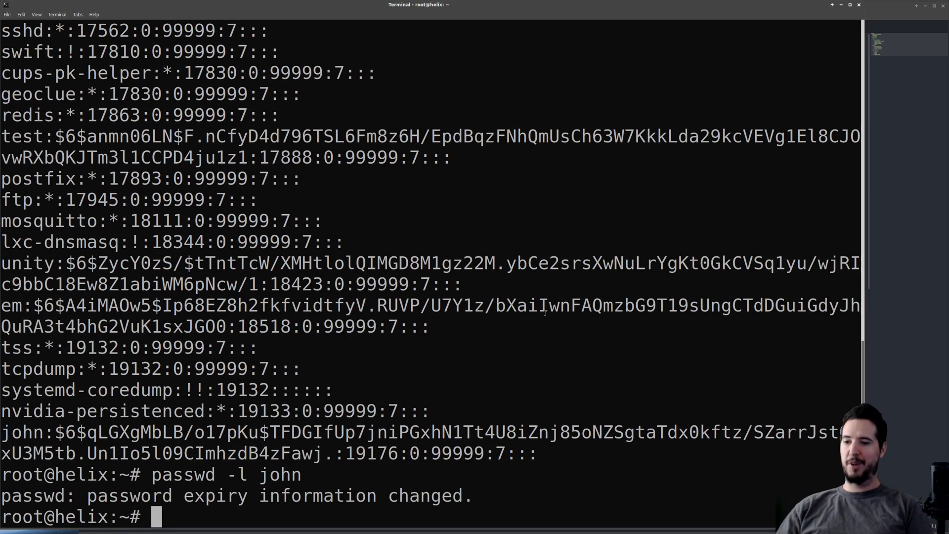
pyautogui.write('cat /etc/shadow')
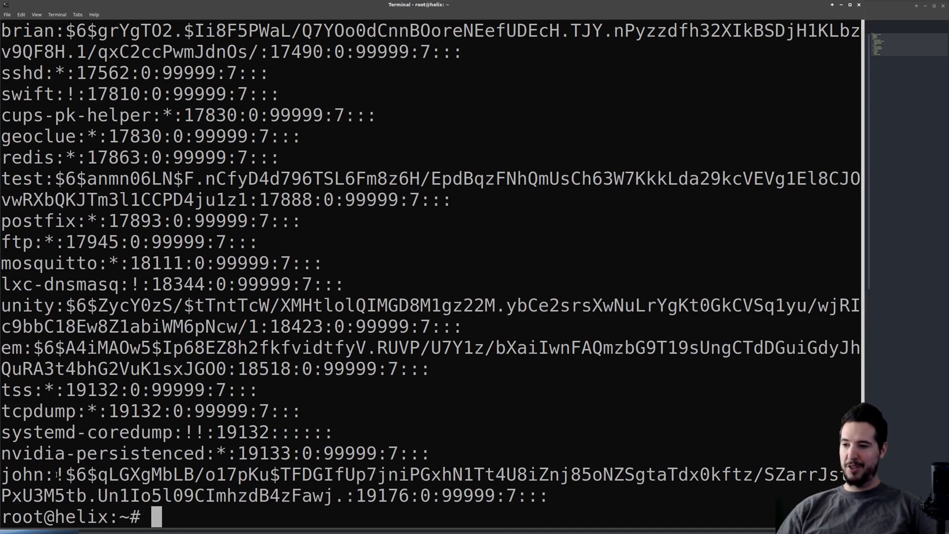
pyautogui.moveTo(57, 474); pyautogui.dragTo(342, 496)
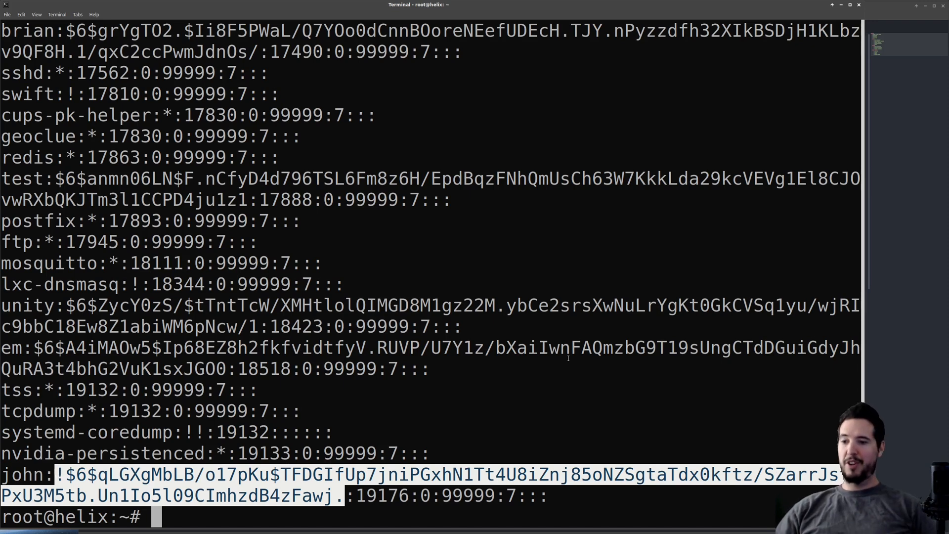
pyautogui.write('passwd -u john')
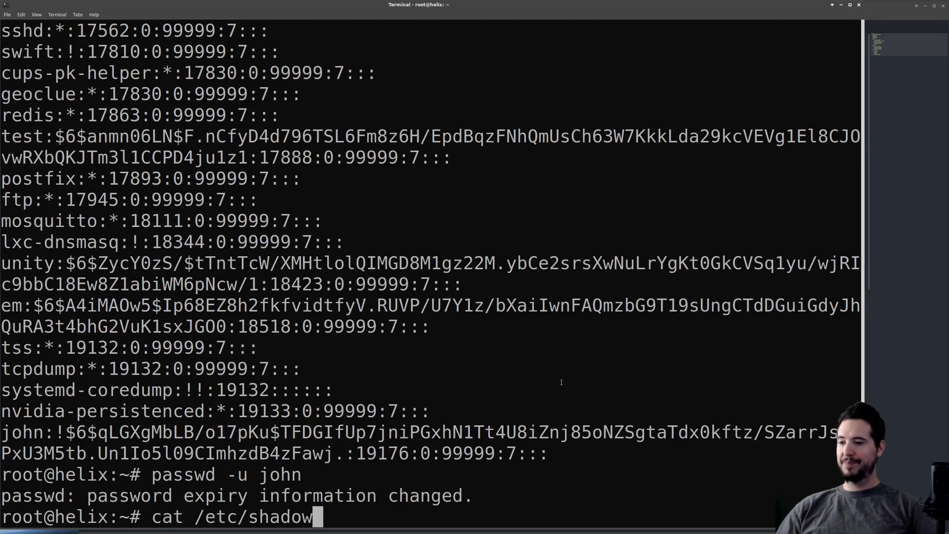
pyautogui.press('Return')
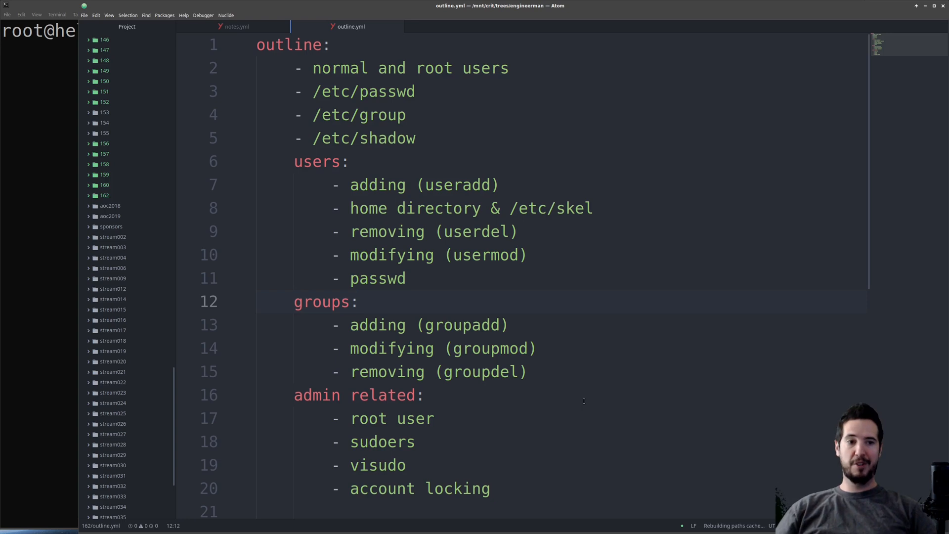
# - Display /etc/sudoers, showing brian's passwordless sudo rule, and begin entering visudo /etc/sudoers
pyautogui.click(359, 302)
pyautogui.write('cat /et')
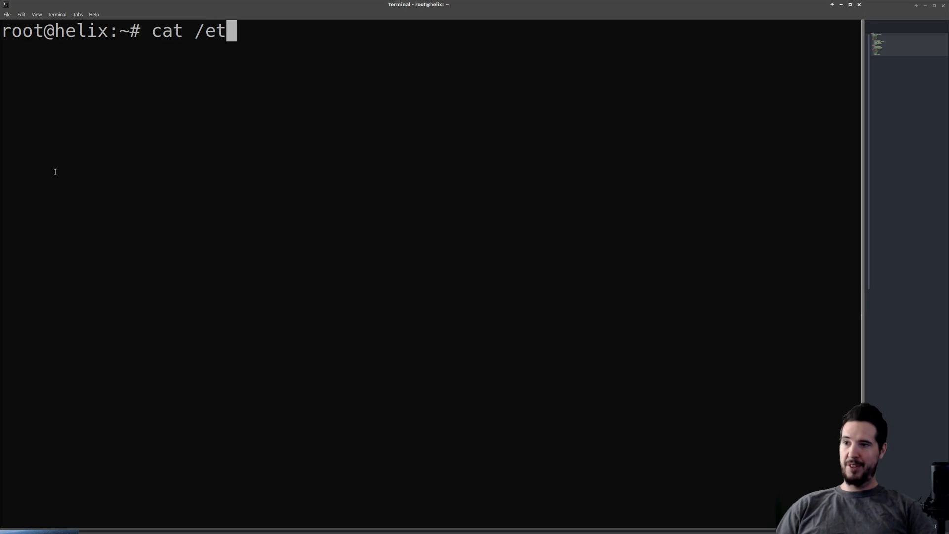
pyautogui.write('c/sudoers')
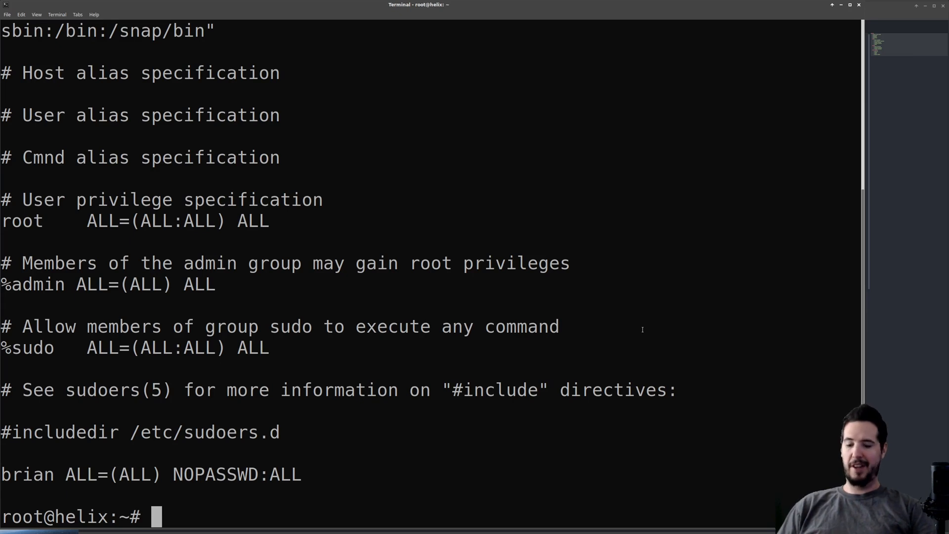
pyautogui.write('visudo')
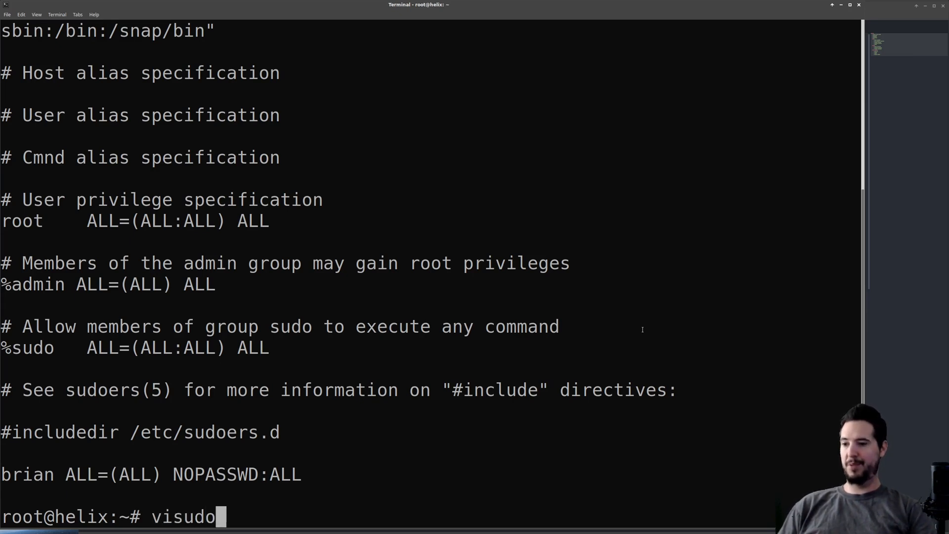
pyautogui.write('/etc/sud')
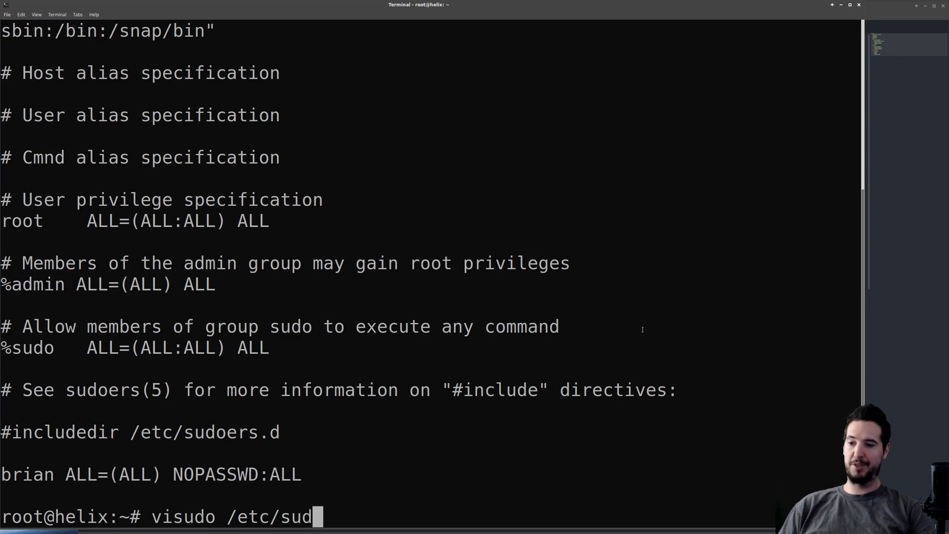
# - Add invalid line 'ljkljk' via visudo, abort at the syntax error, and rerun visudo /etc/sudoers
pyautogui.press('Return')
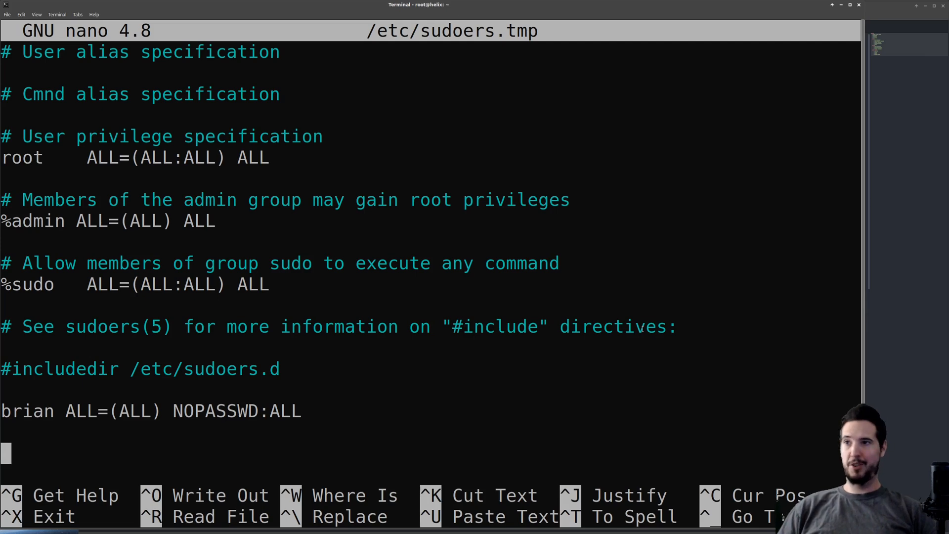
pyautogui.write('ljkljk')
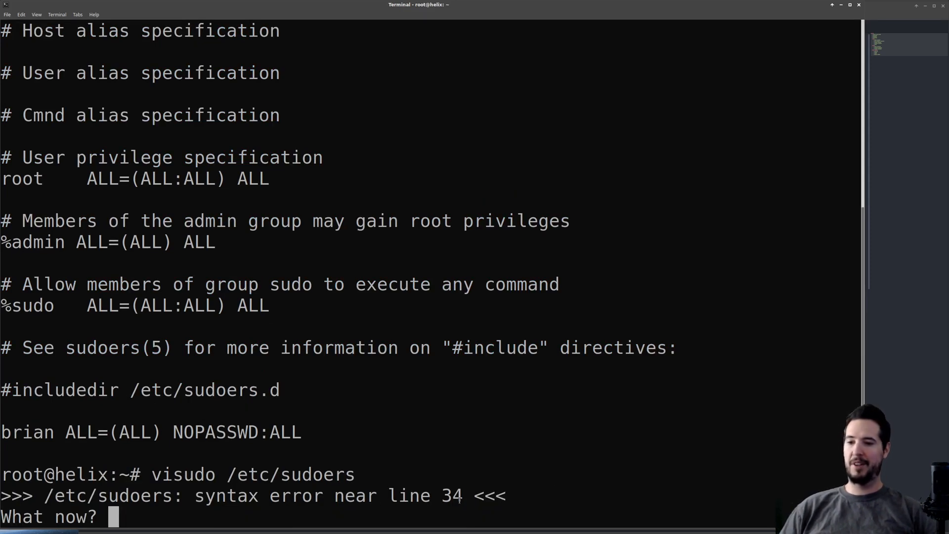
pyautogui.press('ctrl+c')
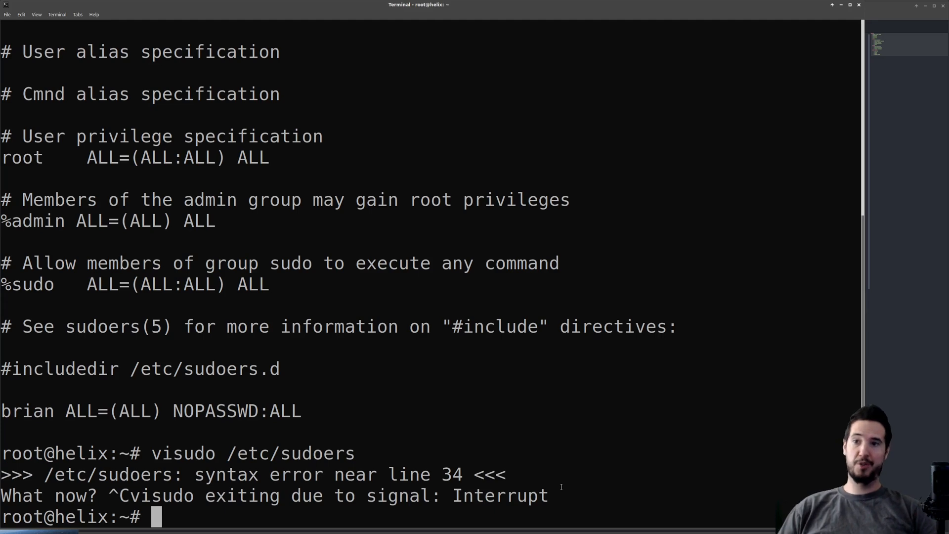
pyautogui.write('visudo /etc/sudoers')
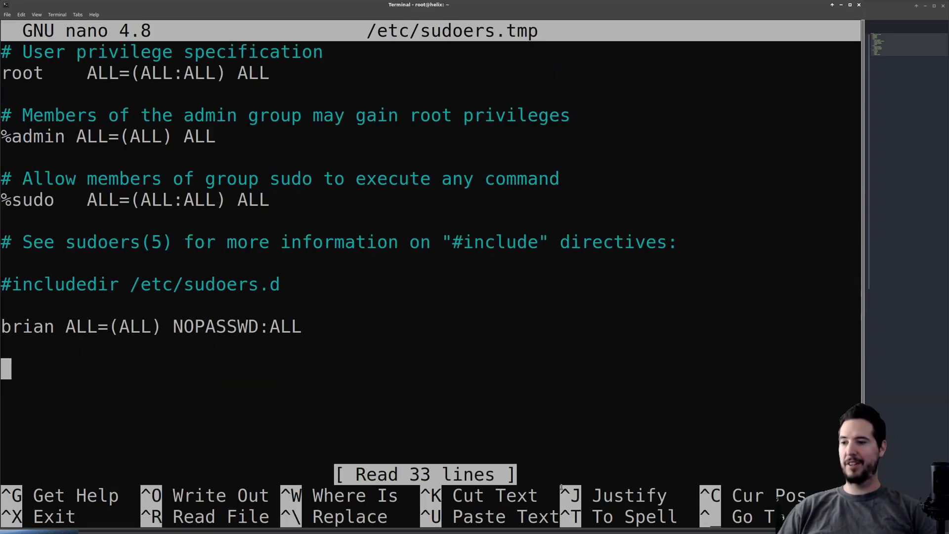